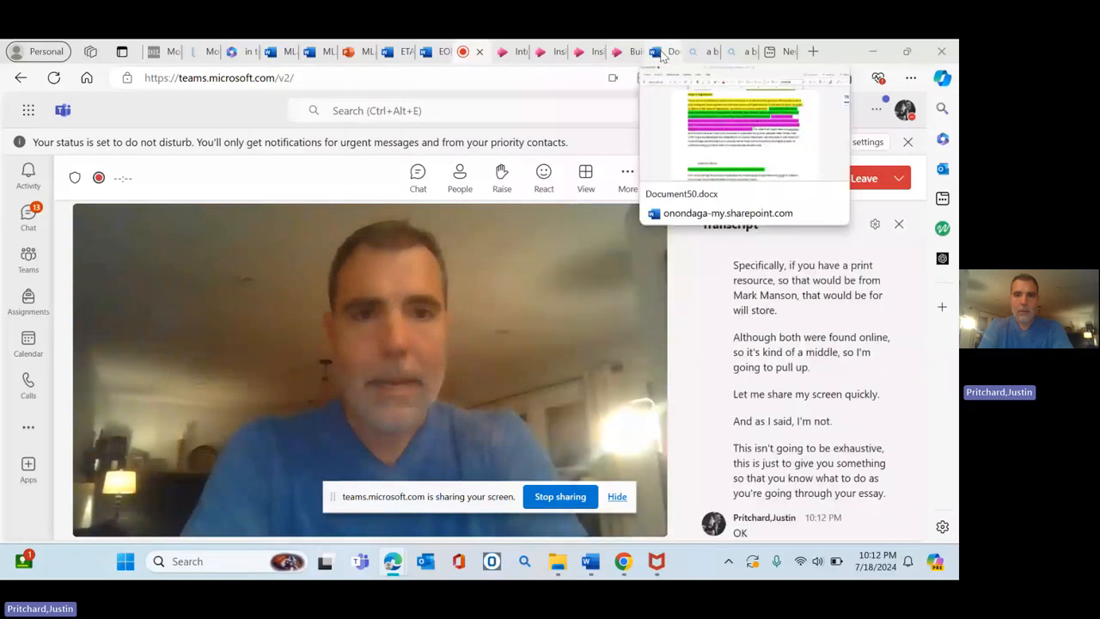
Rename the Document50 essay file to 'ENG 103-664 Sandbox'
left_click(670, 52)
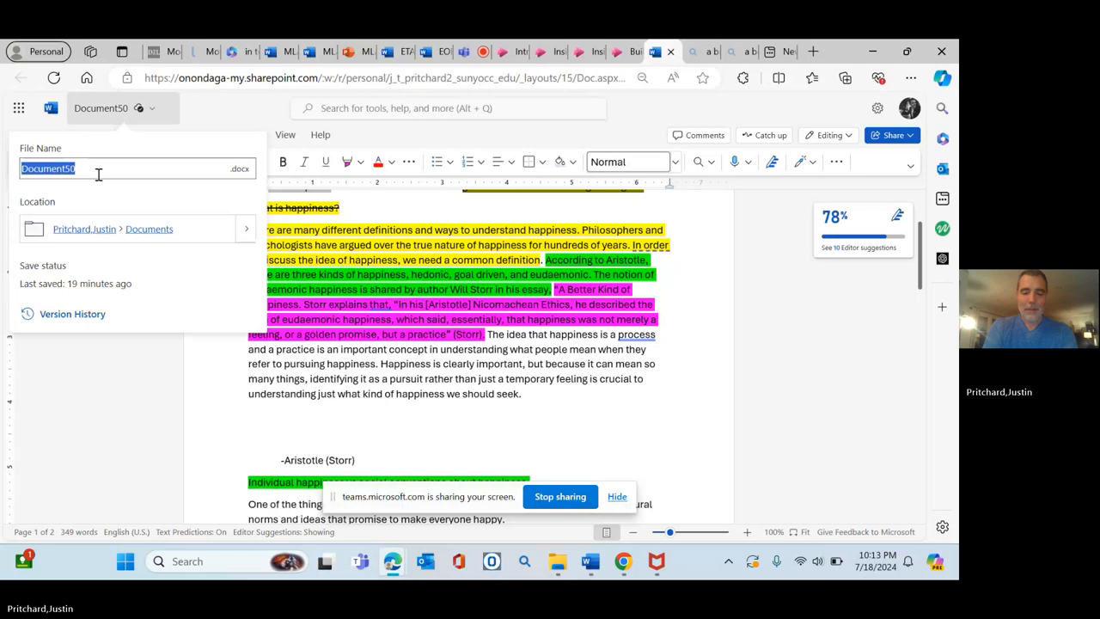
type("ENG 103")
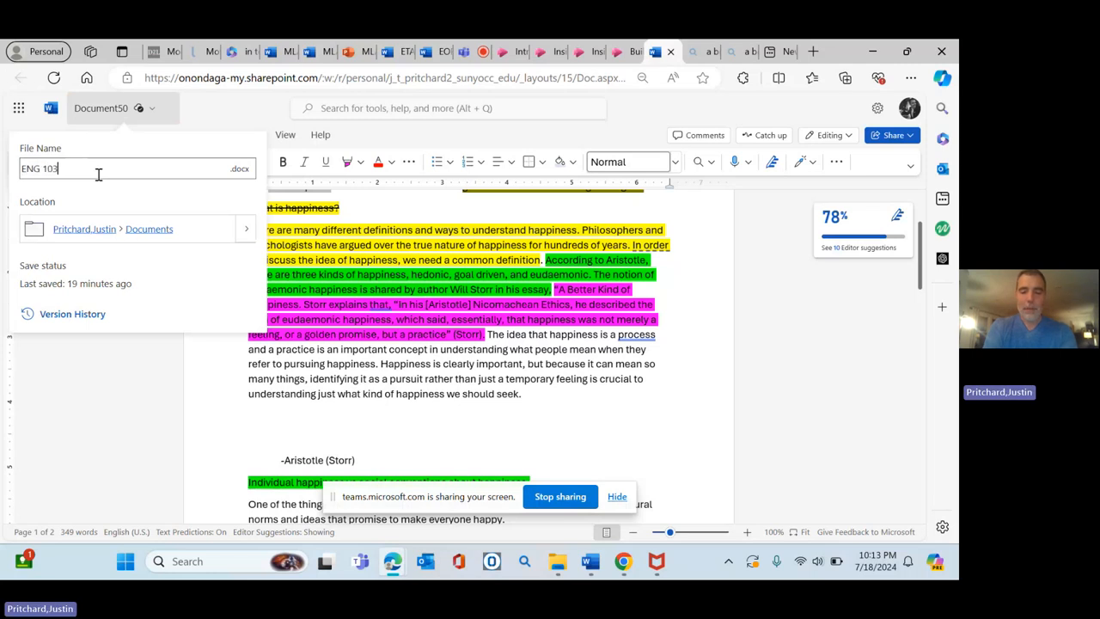
type("-664")
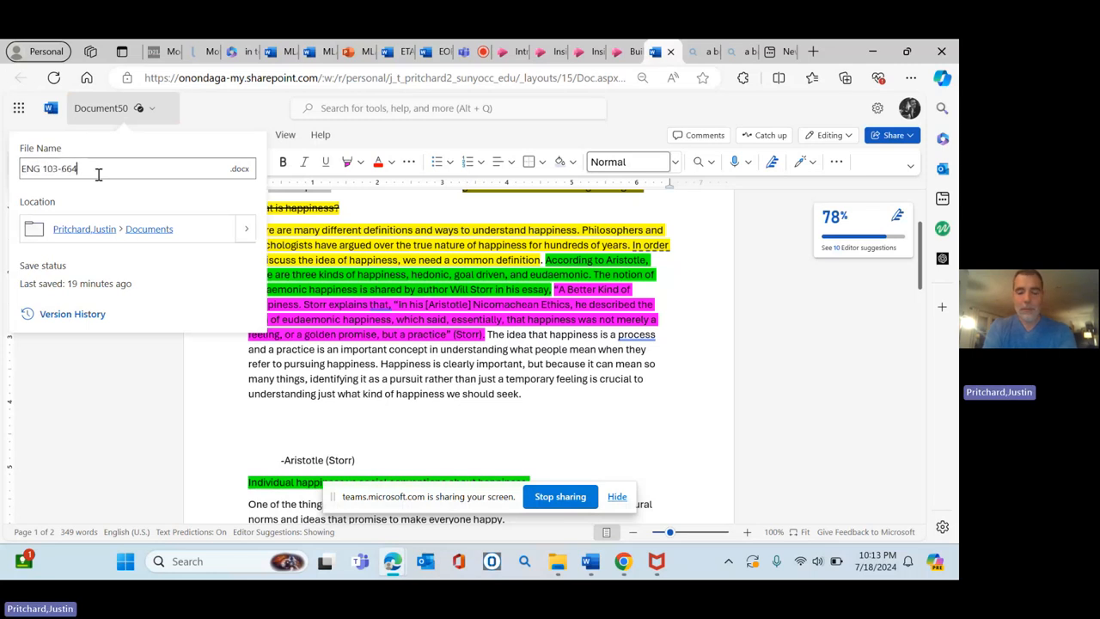
type("Sandbo")
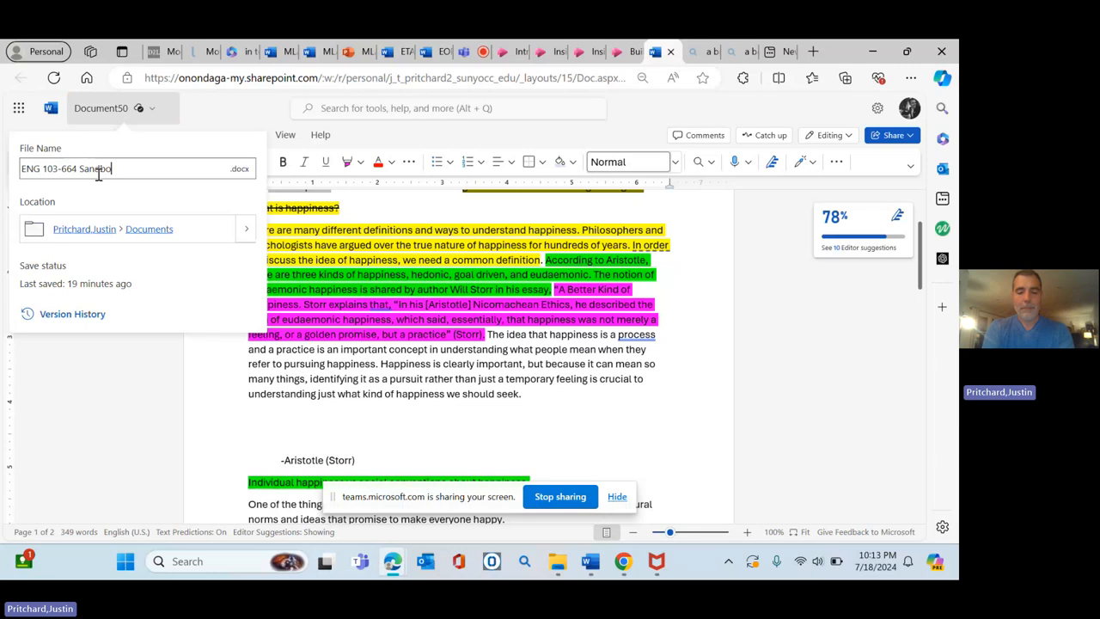
type("x")
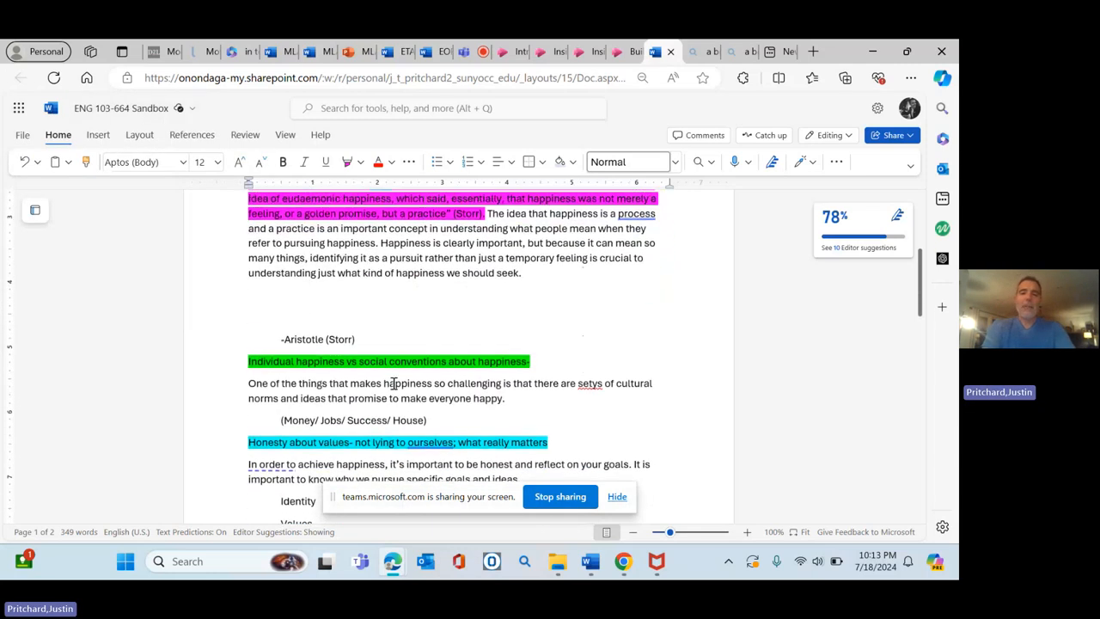
Scroll back up to the opening paragraph about definitions of happiness
scroll("down", 3)
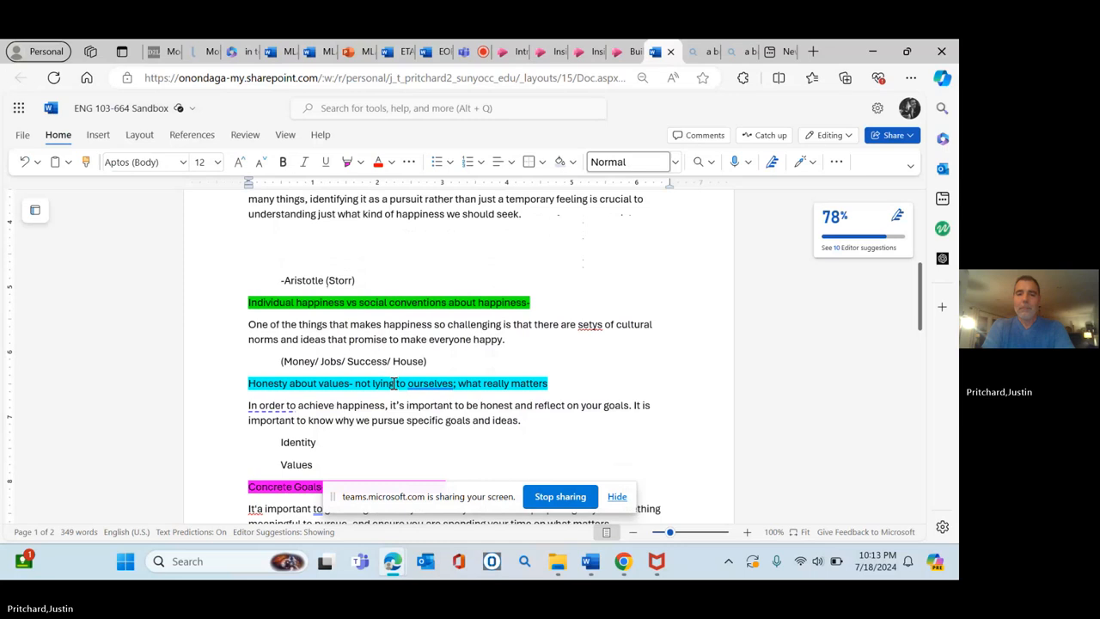
scroll("up", 3)
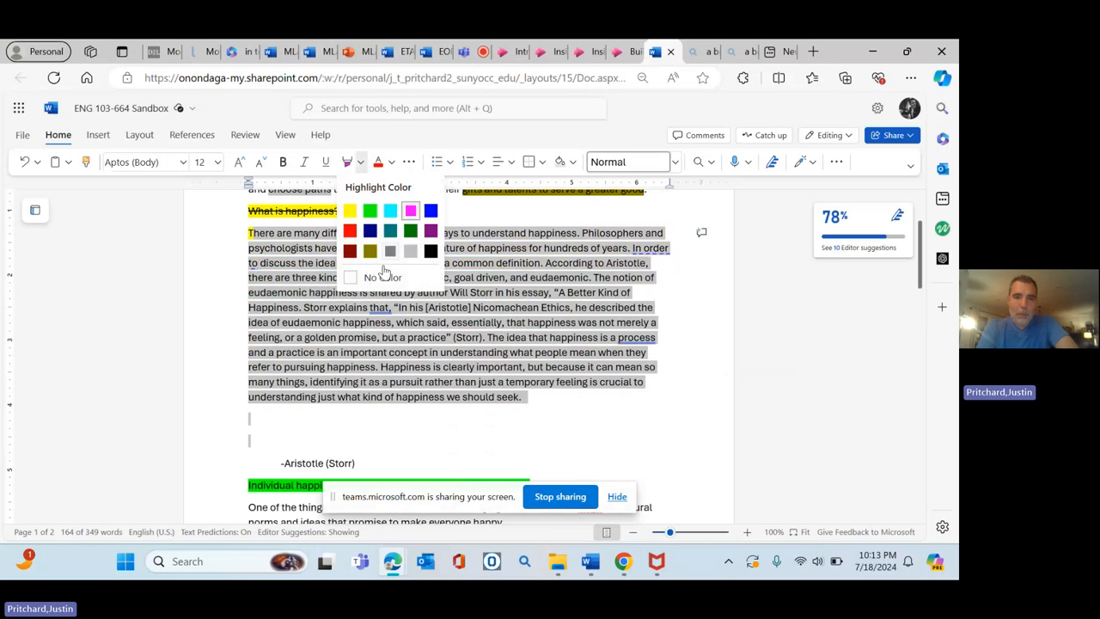
Clear the highlight colour from the opening paragraph and start a new line before the Aristotle attribution
left_click(372, 277)
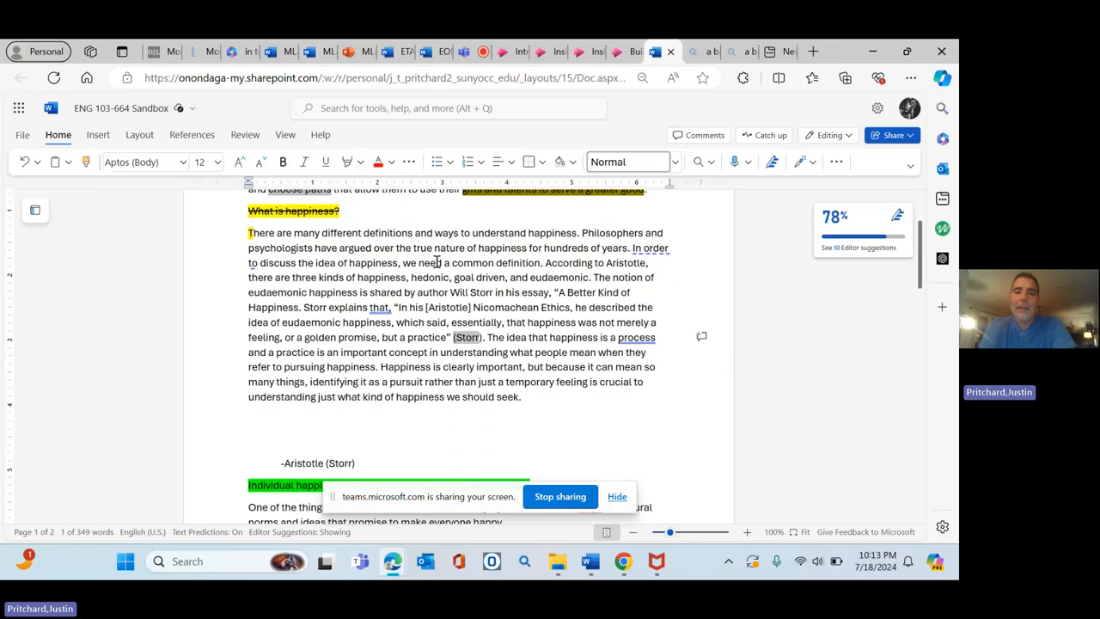
mouse_move(510, 285)
type("”")
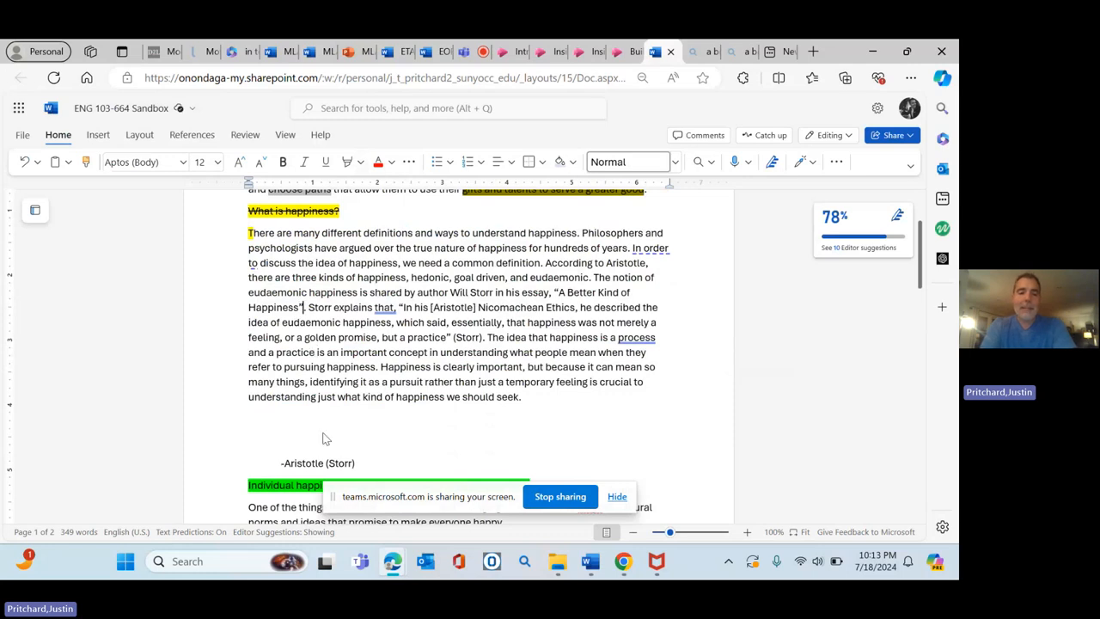
mouse_move(436, 375)
type(".")
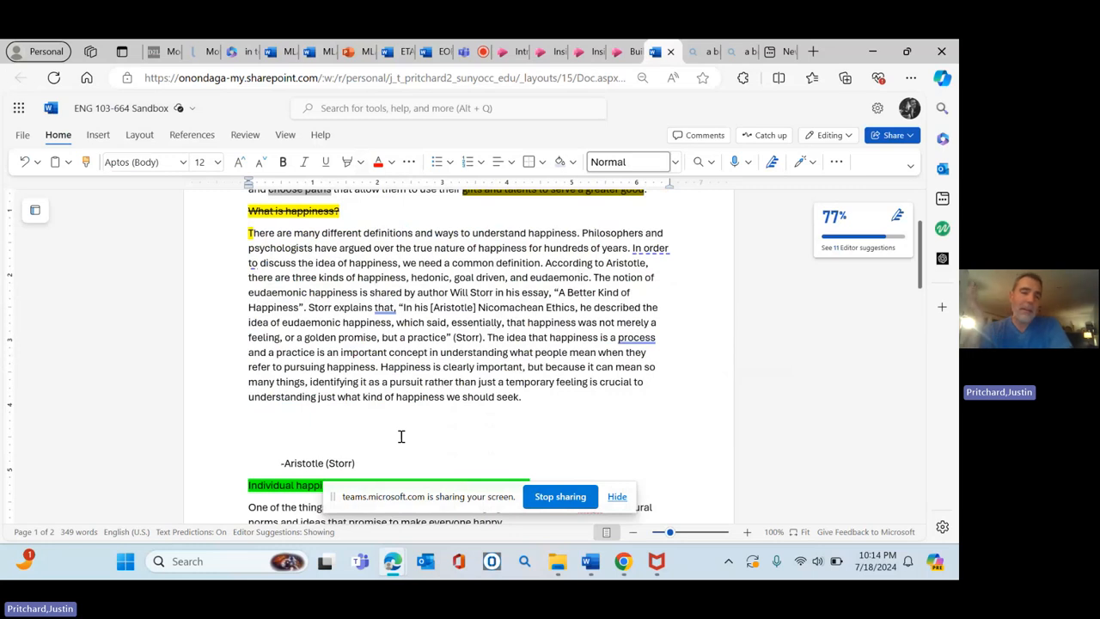
left_click(248, 440)
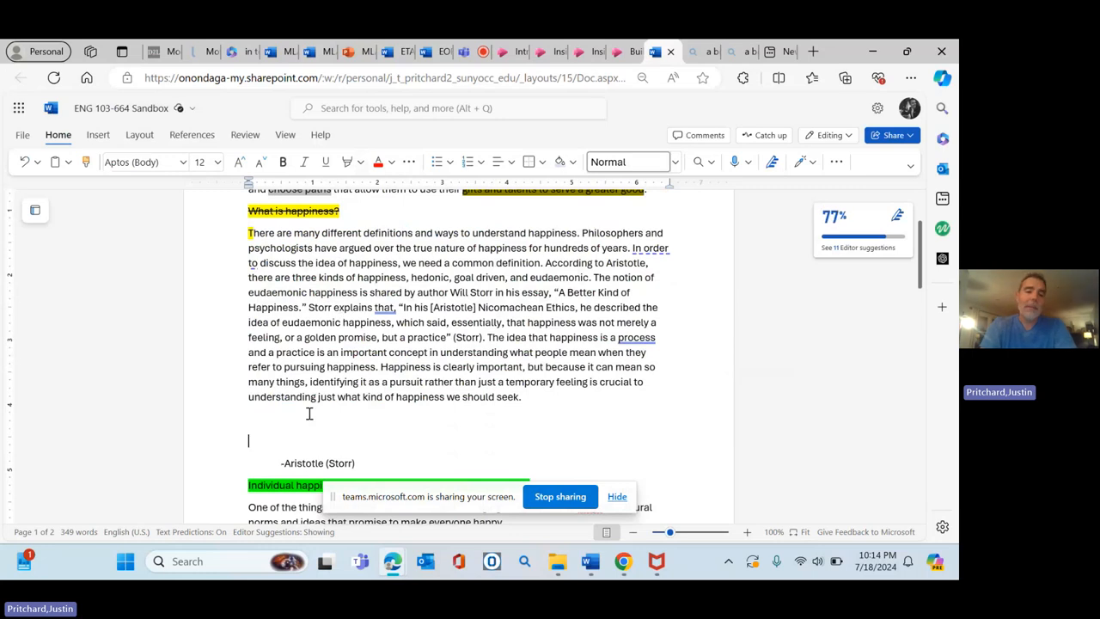
mouse_move(284, 450)
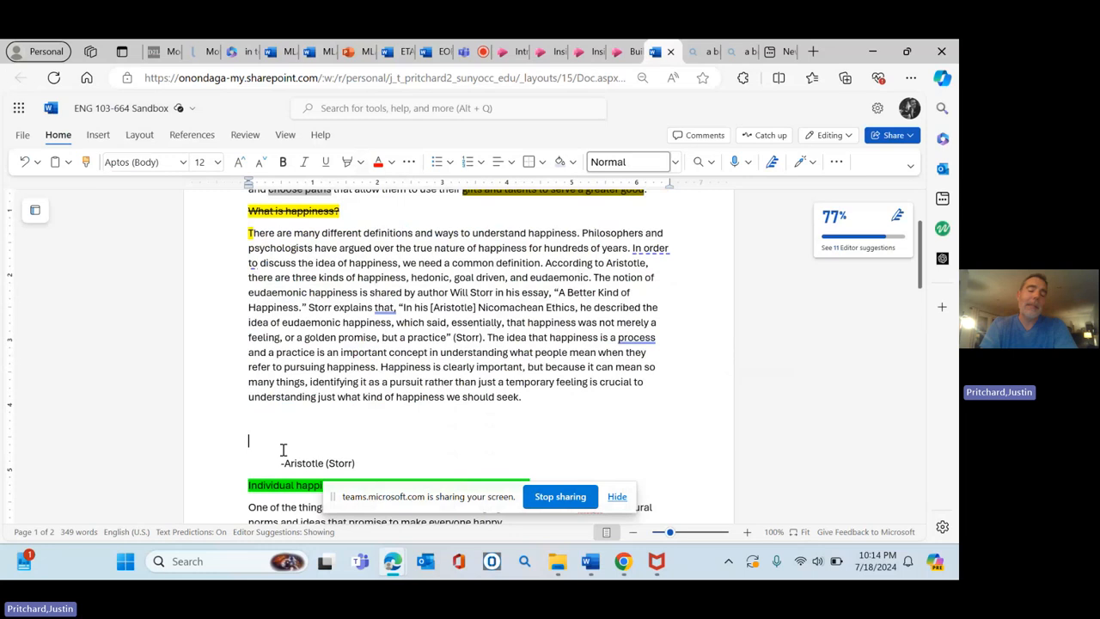
scroll("down", 3)
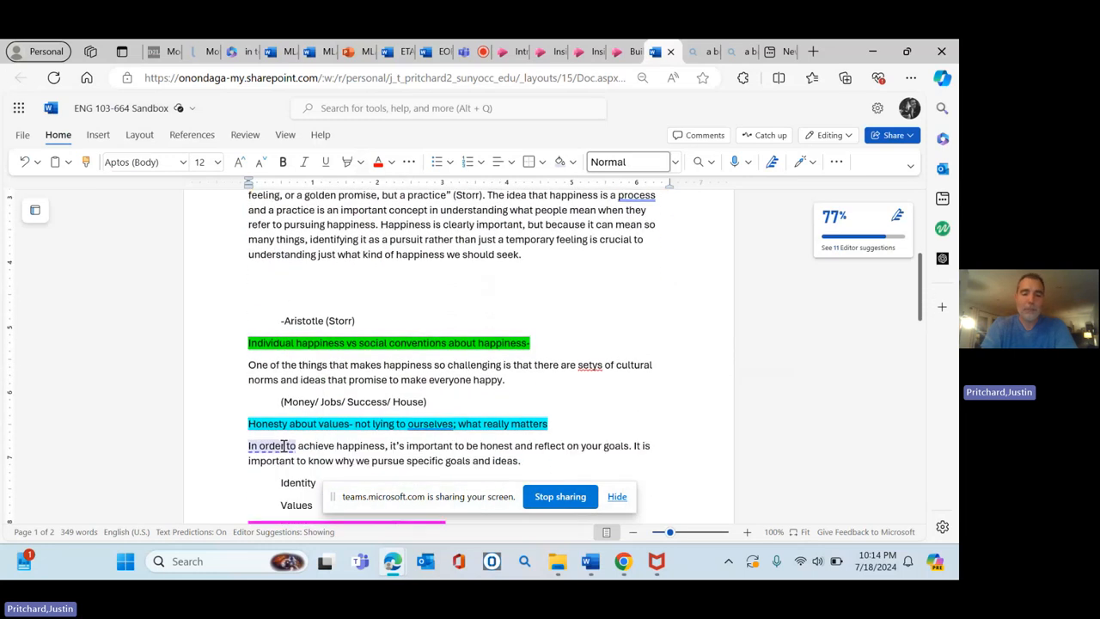
scroll("down", 3)
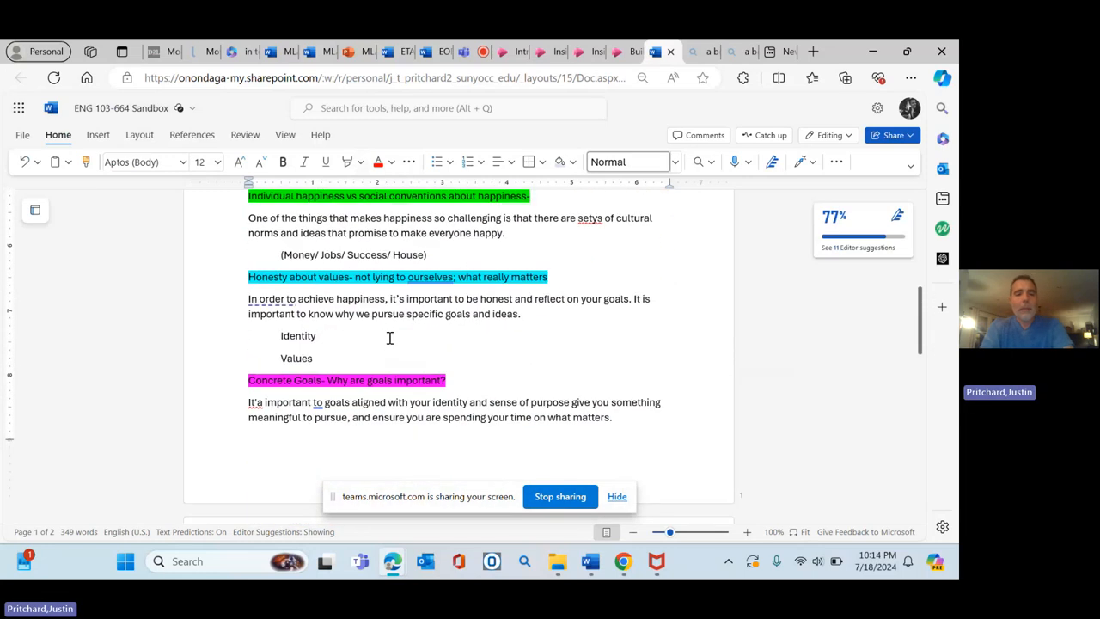
scroll("up", 3)
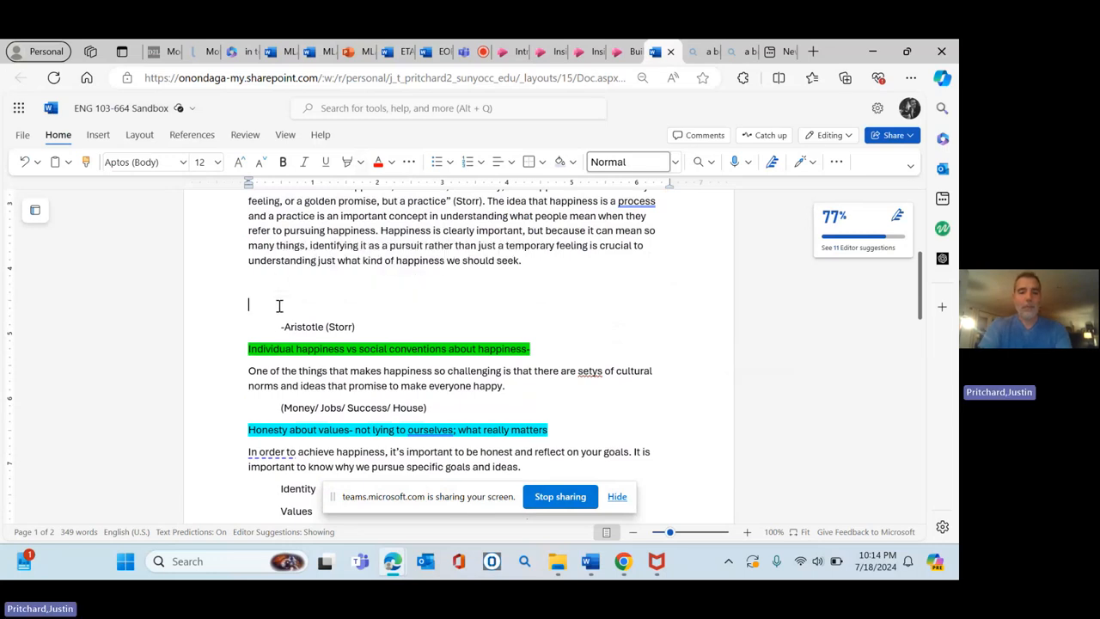
Write the signpost lead-in 'According to Emily Esfahani-Smith,' opening the quotation
type("According")
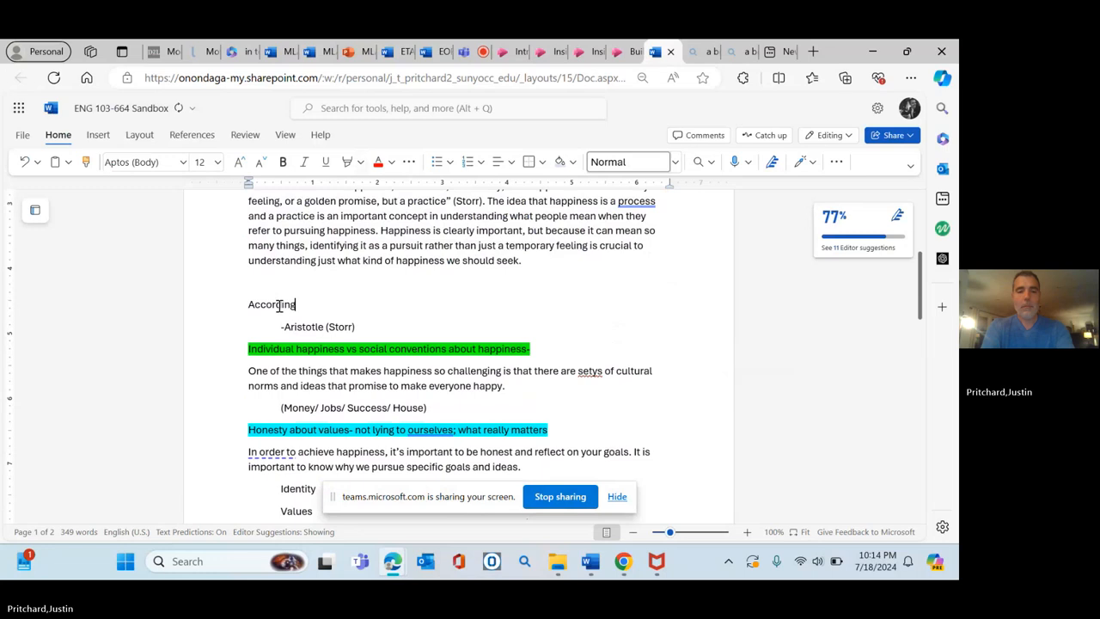
type("to Em")
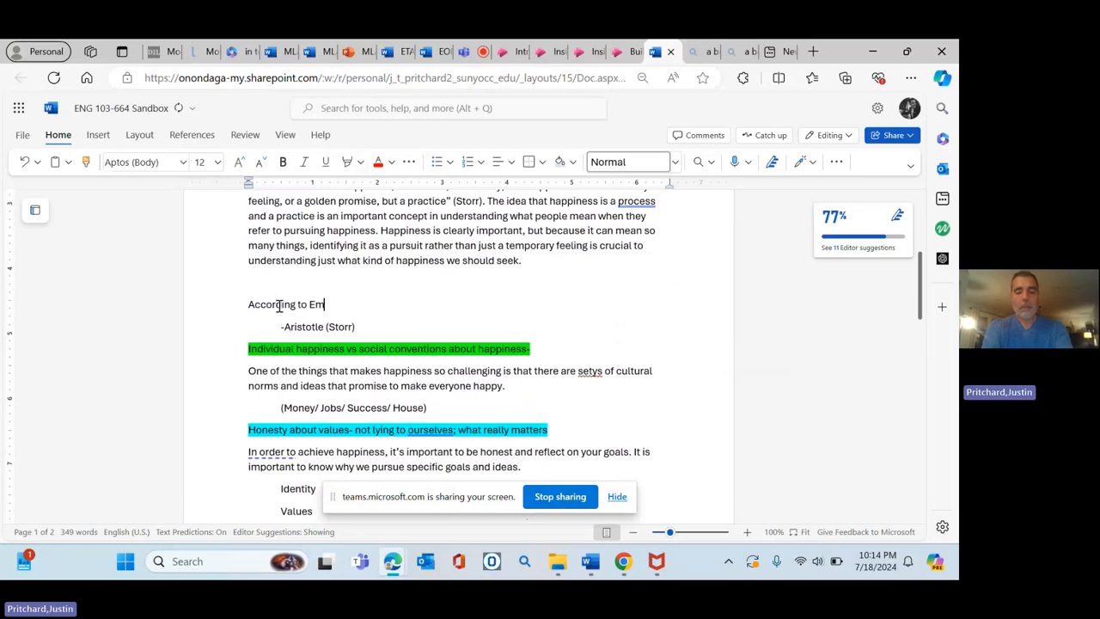
type("ily")
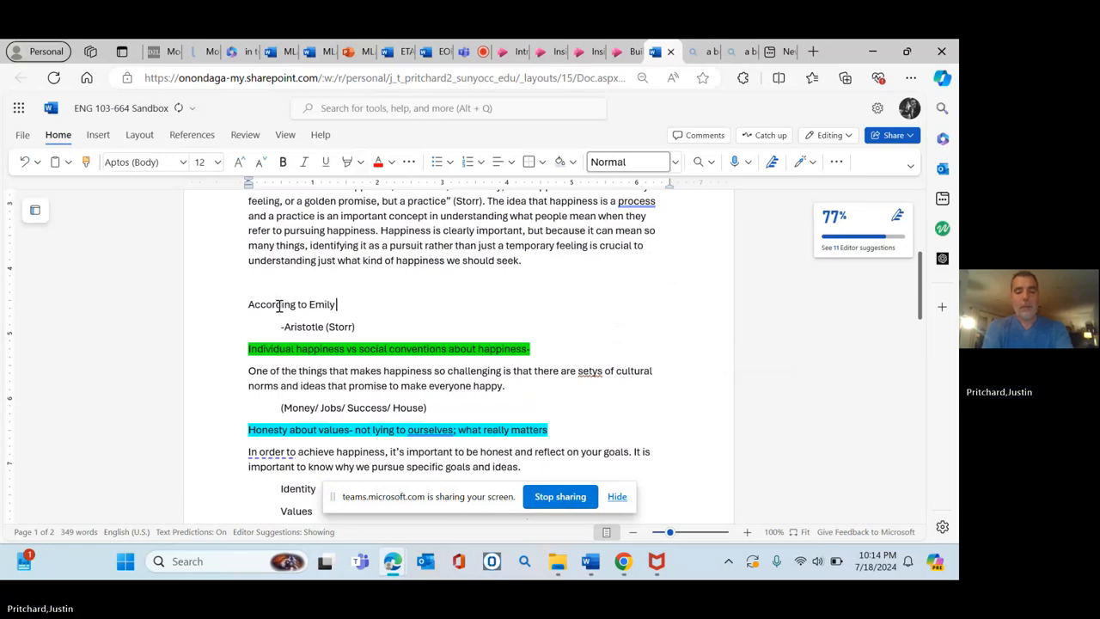
type("Esfa")
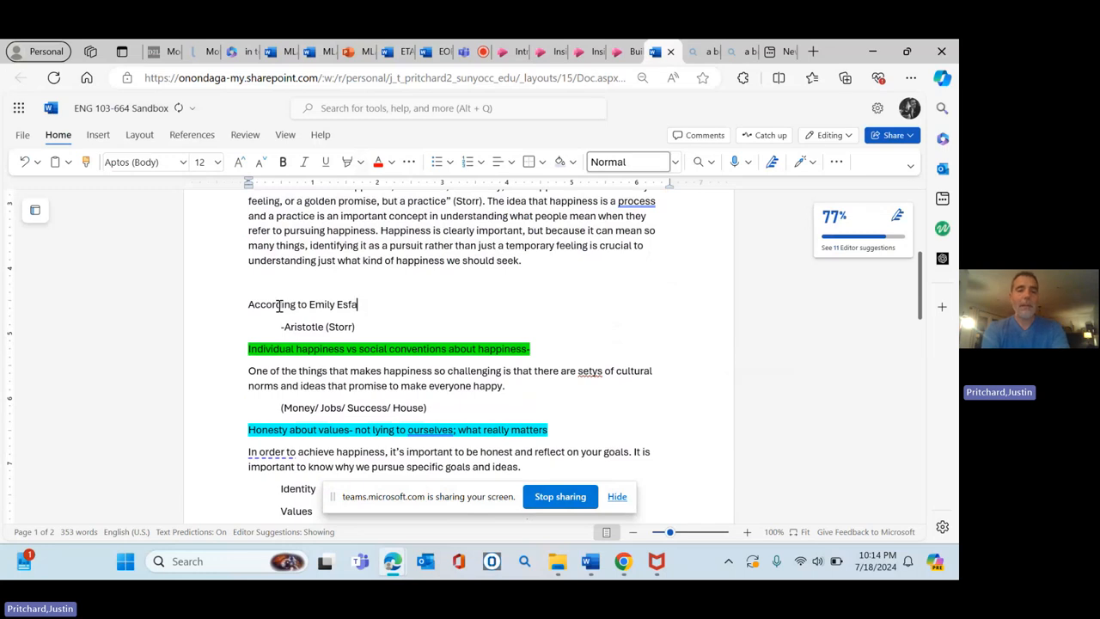
type("hani")
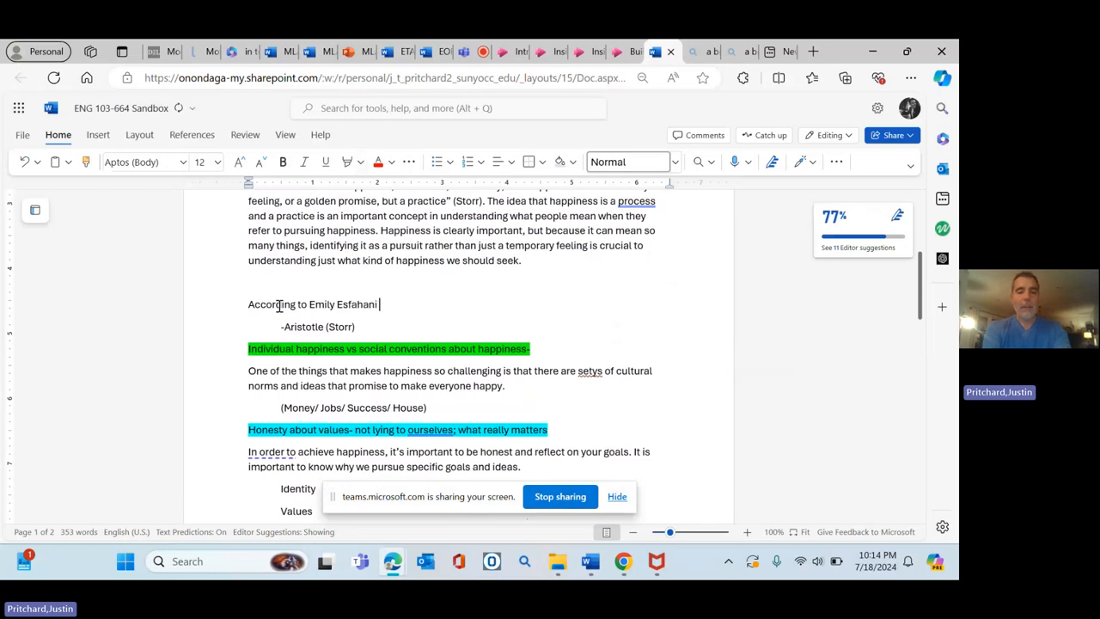
type("-Smit")
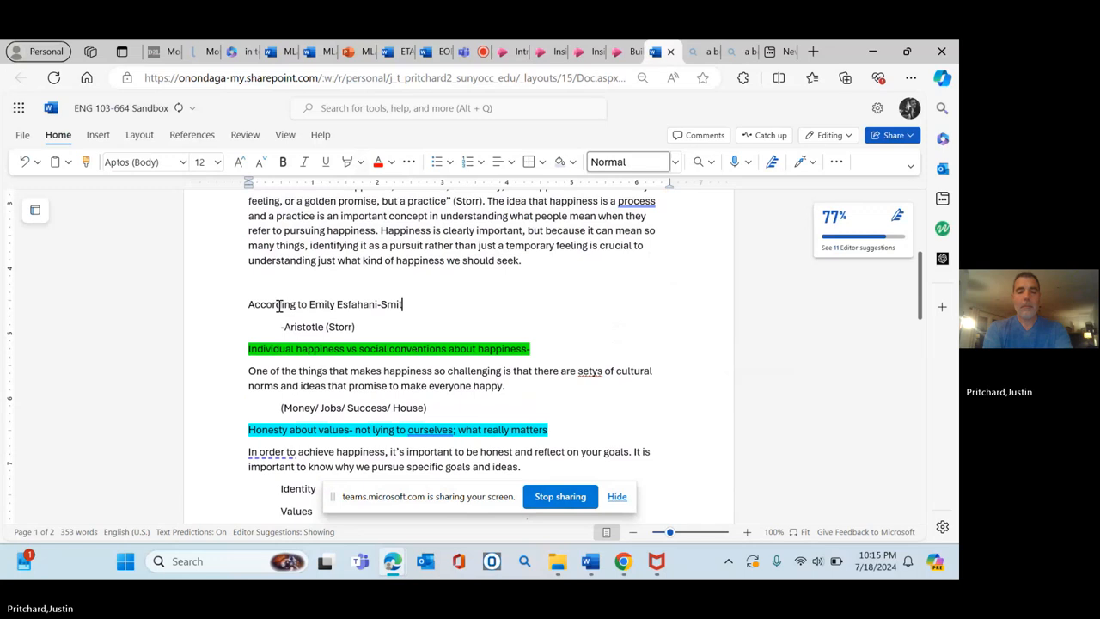
type("h")
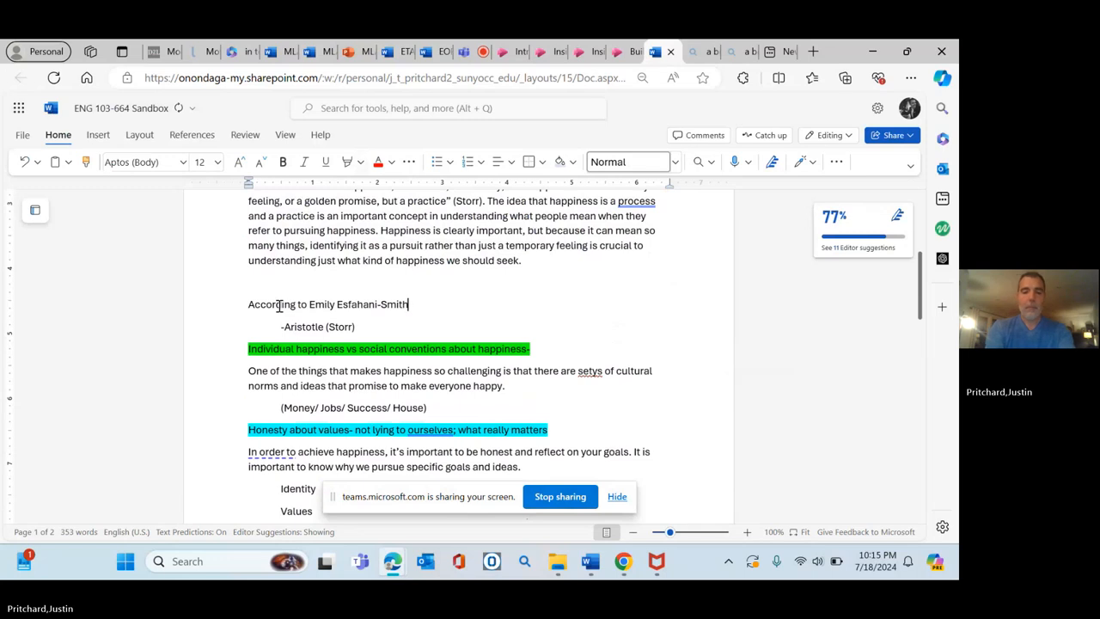
type("\", \"")
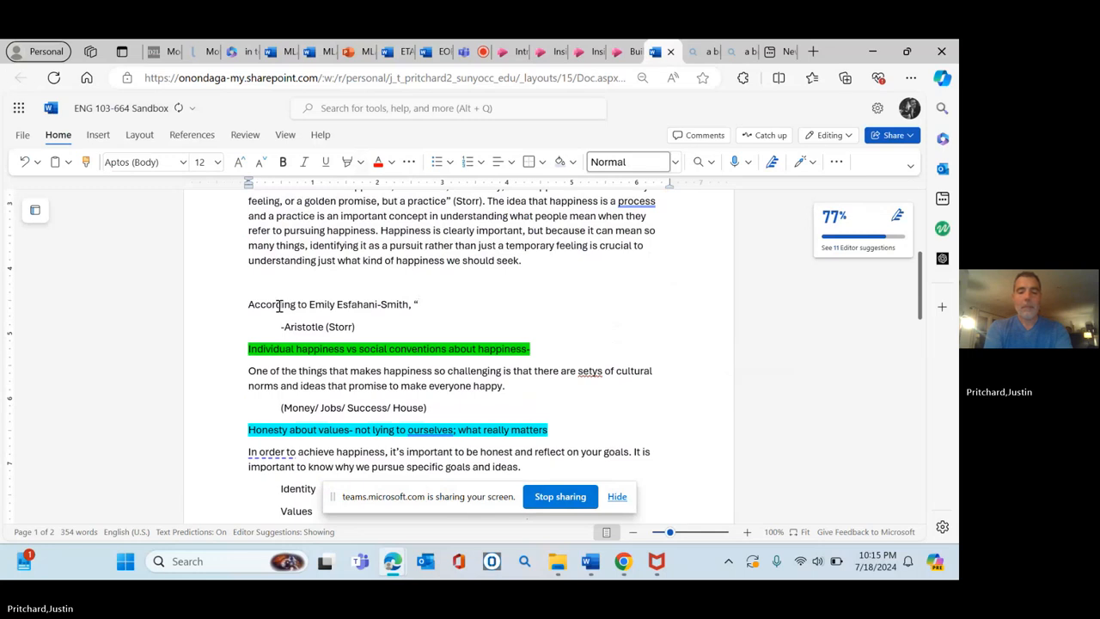
Quote 'Even though standards of living are at an all time high, people feel adrift'
type("Even th")
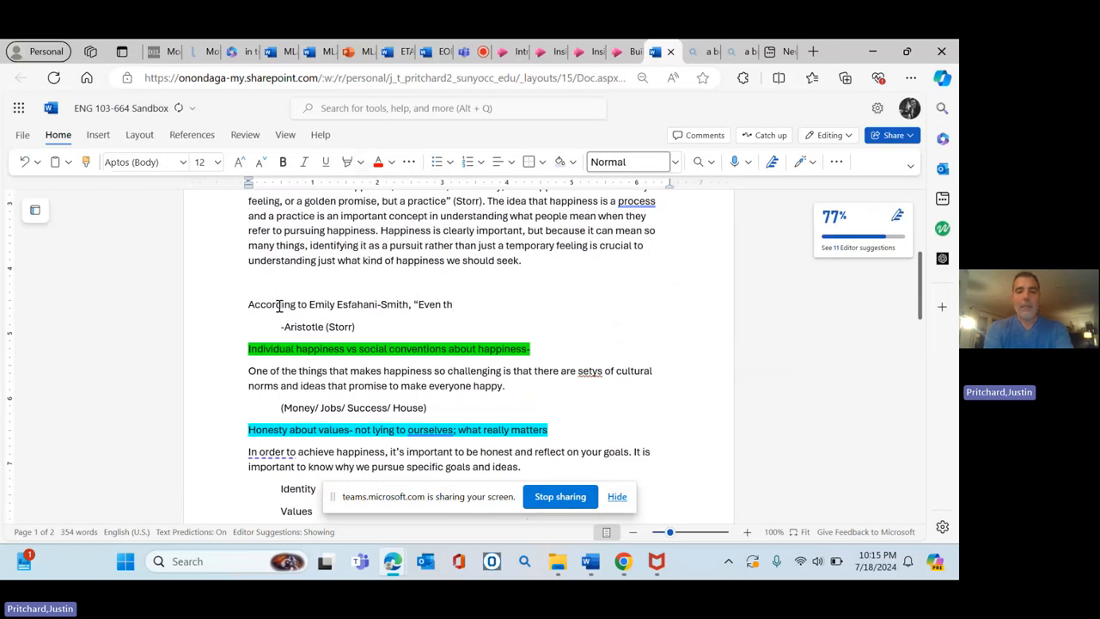
type("ough")
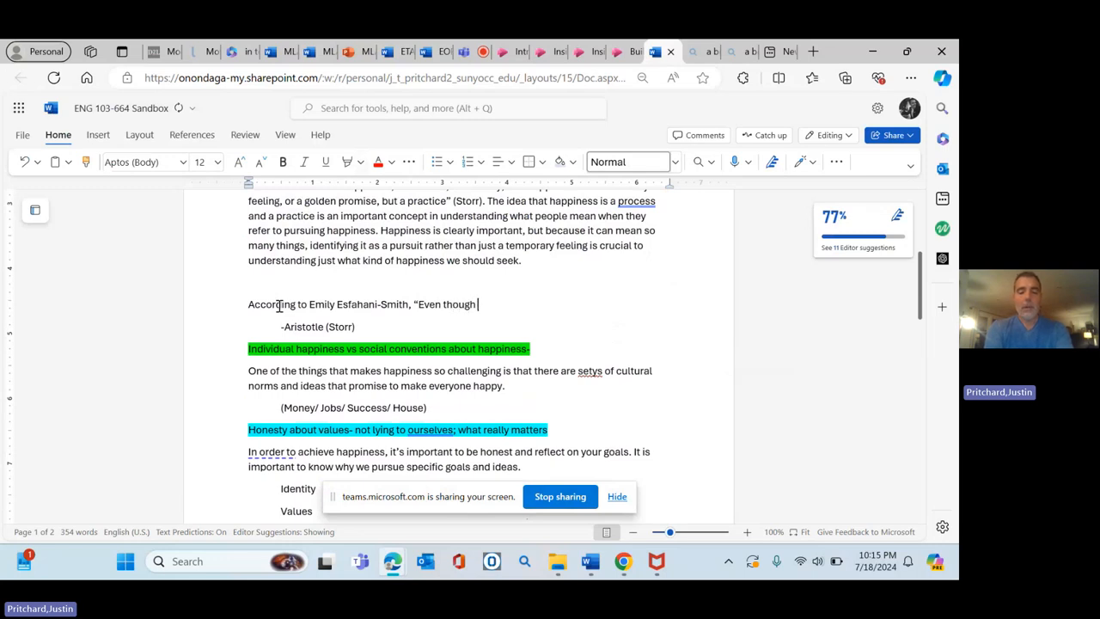
type("standard")
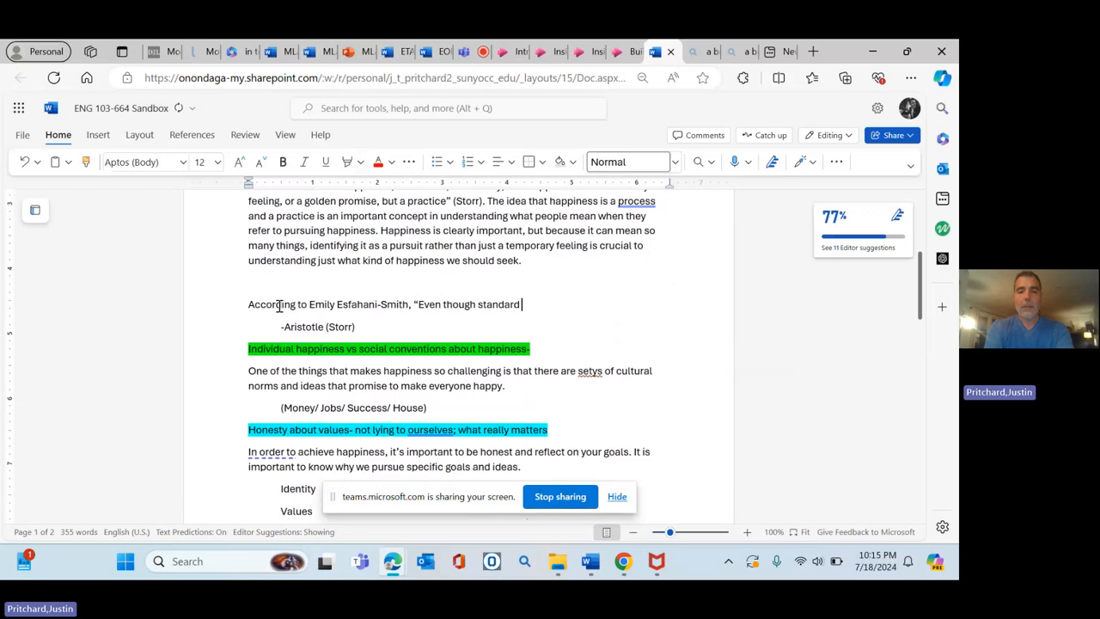
type("s")
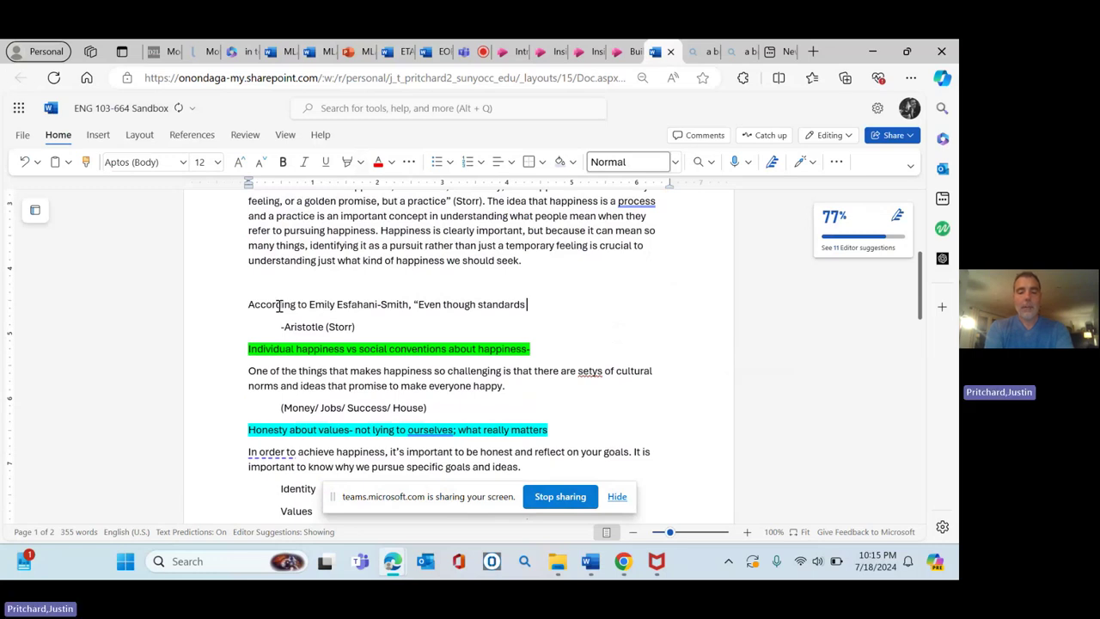
type("of")
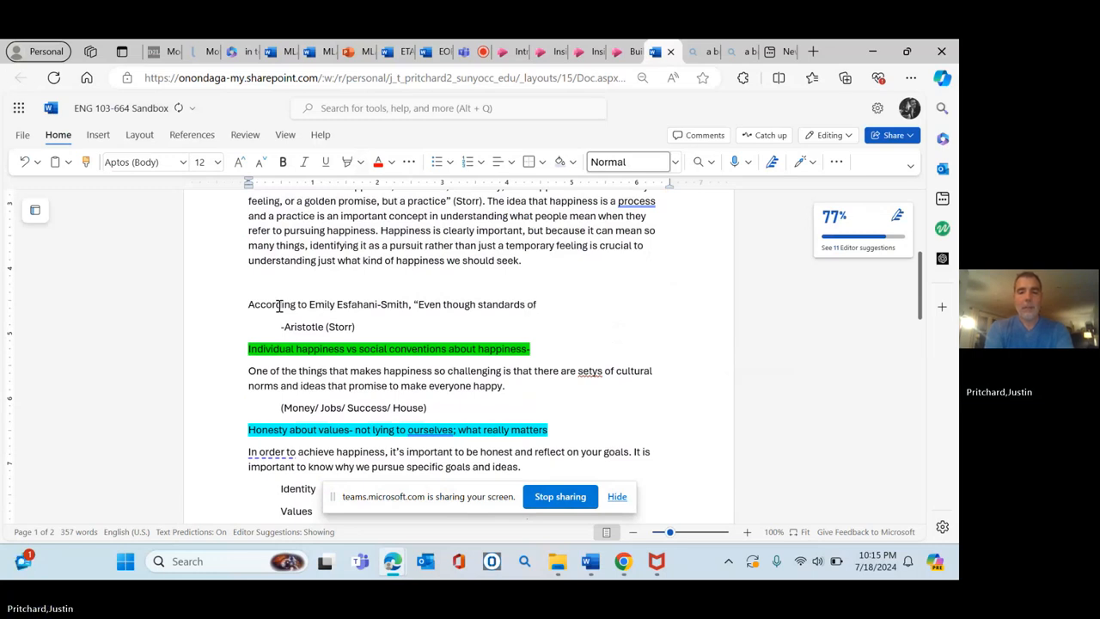
type("living a")
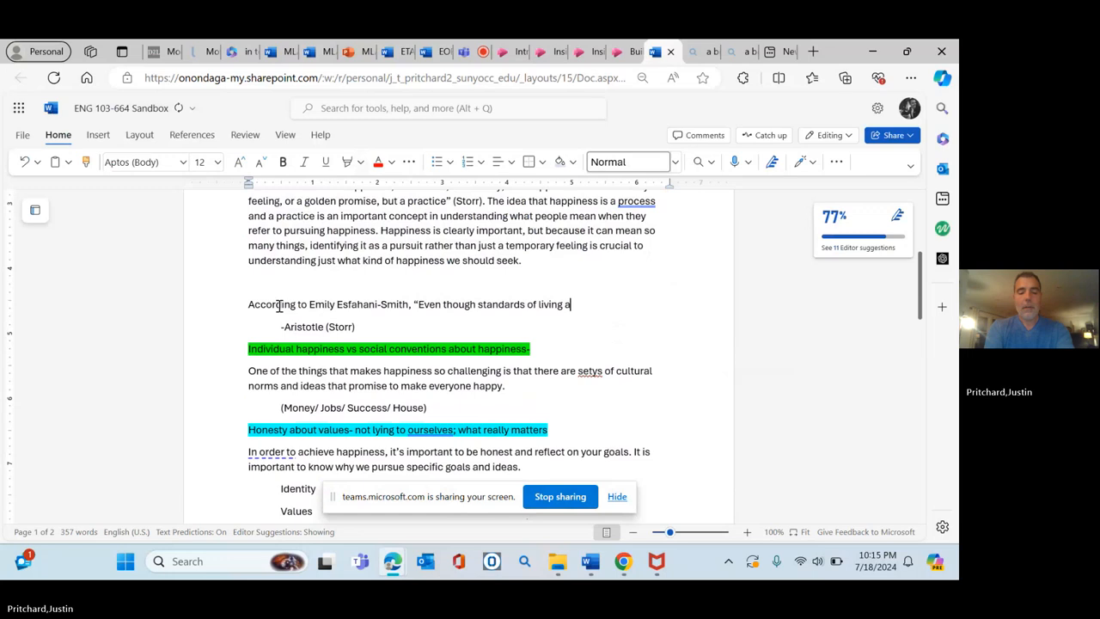
type("re at an all")
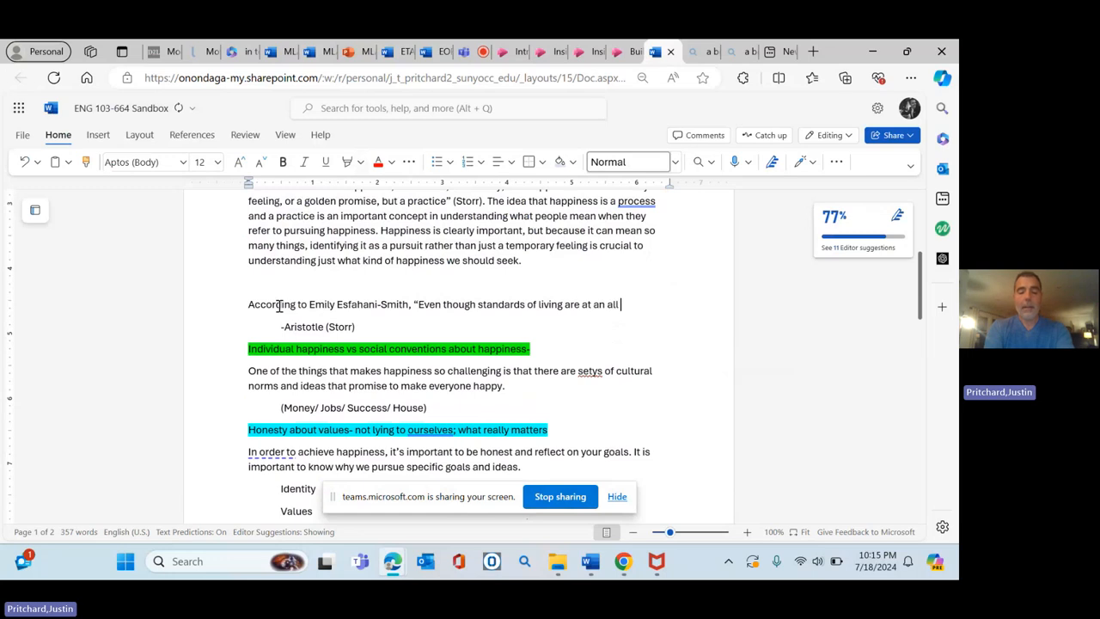
type("time high,")
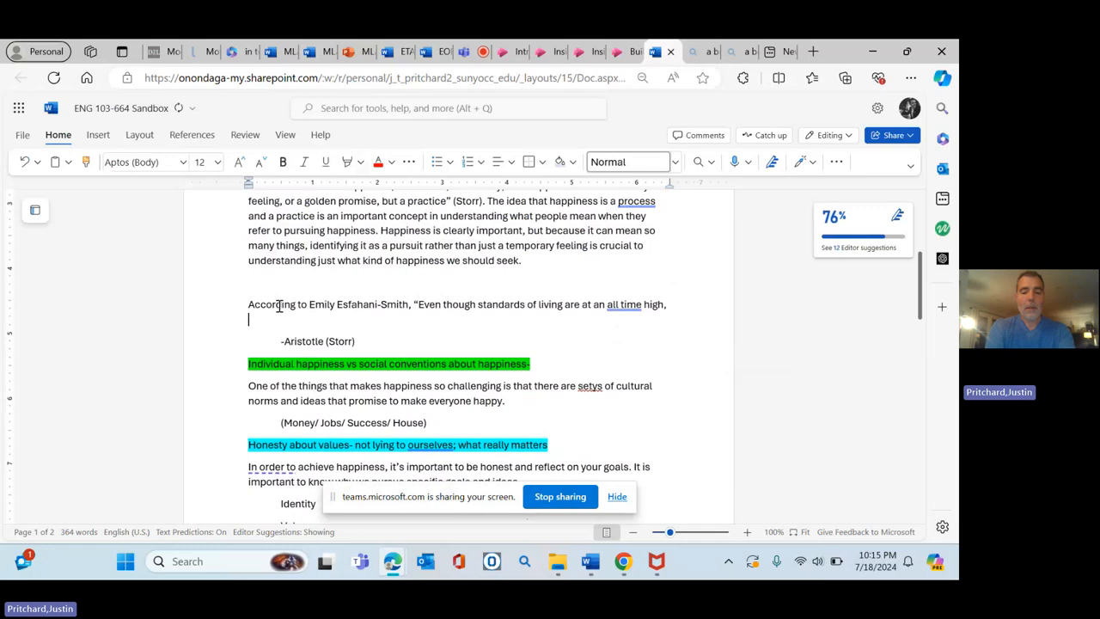
type("people")
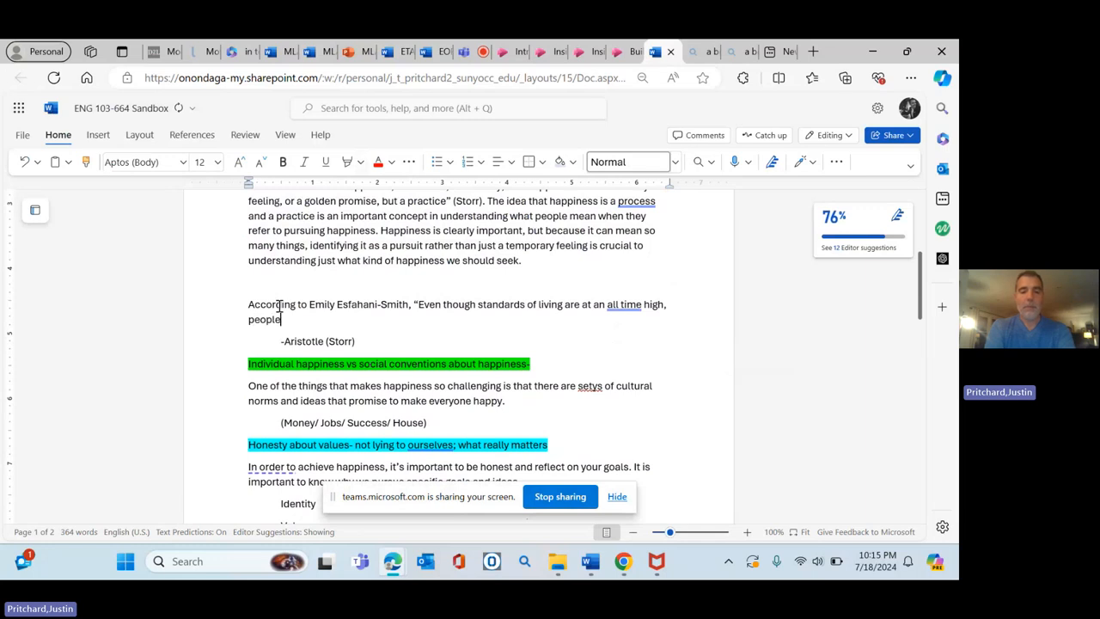
type("feel ad")
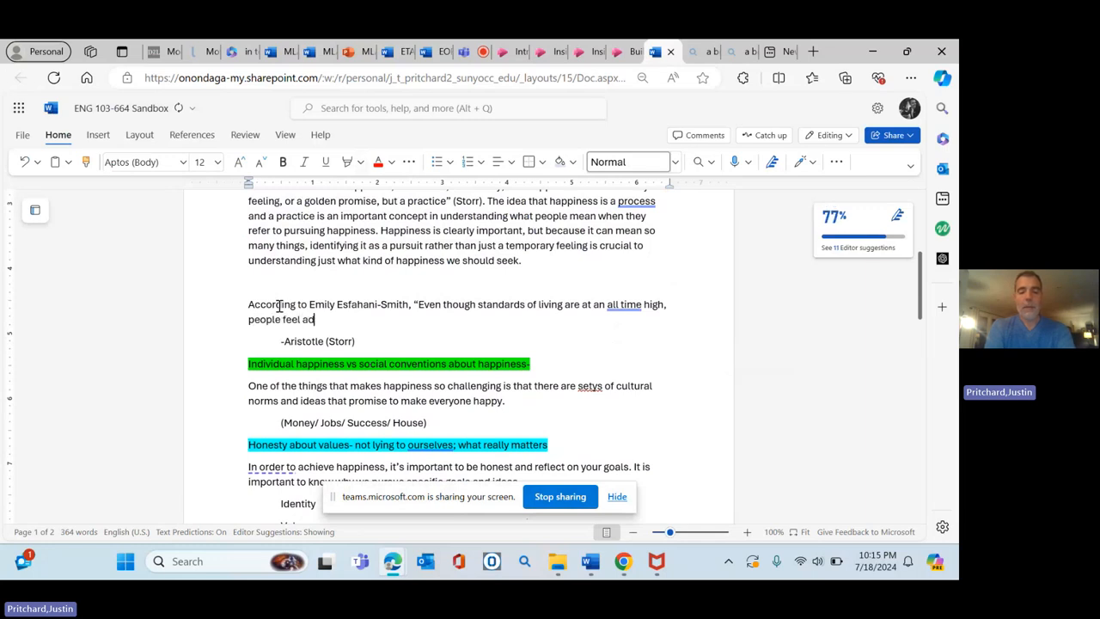
type("rift")
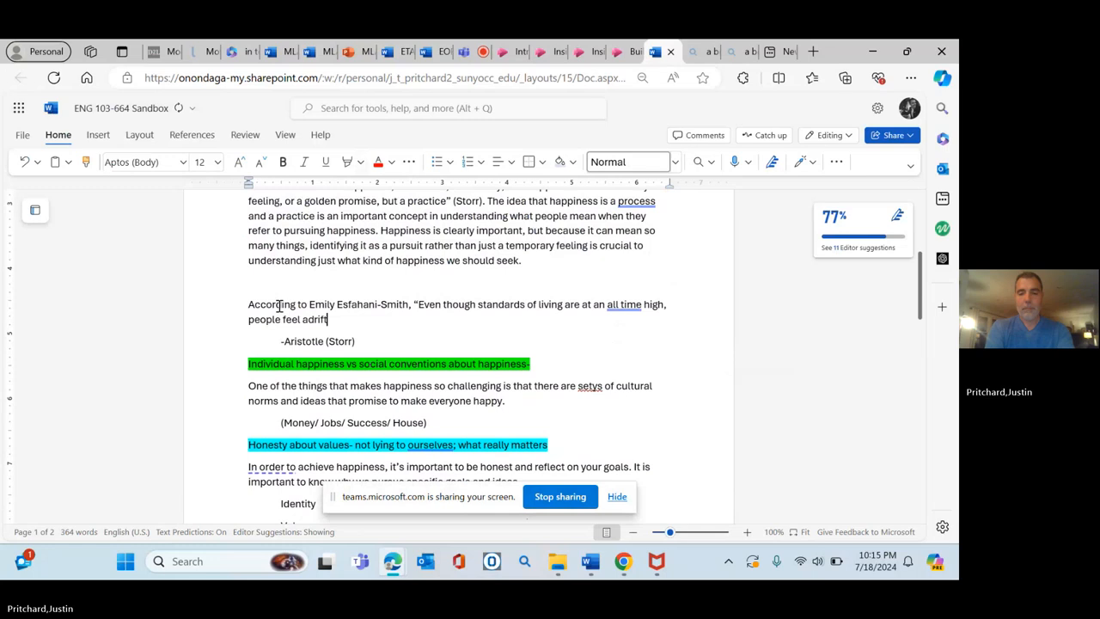
type("\"")
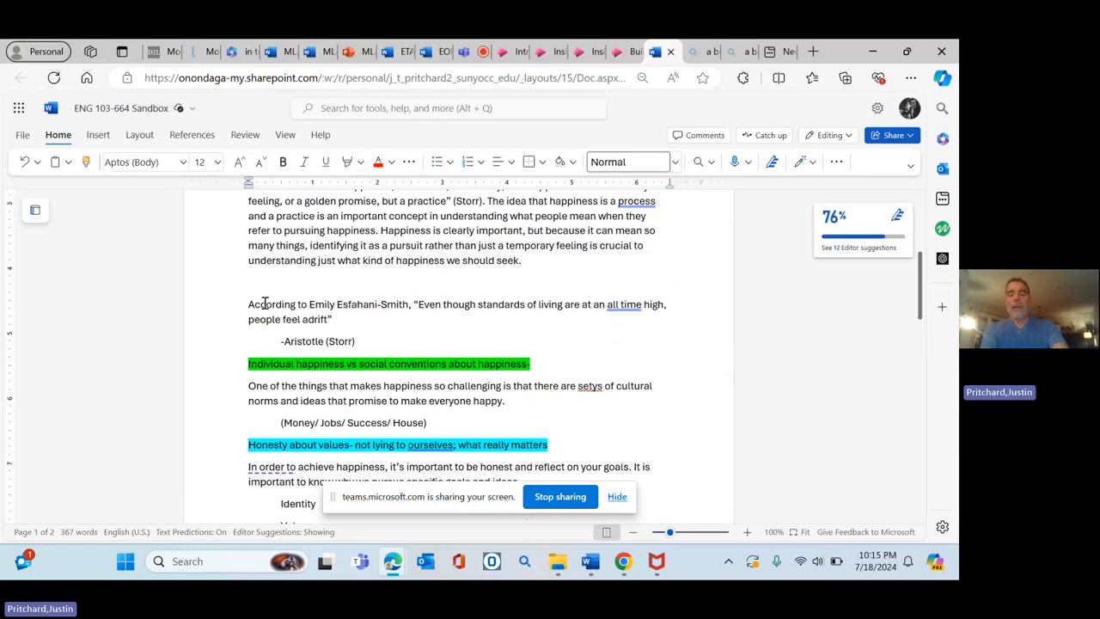
Close the quotation and add the parenthetical citation (Esfahani-Smith 10)
left_click(333, 318)
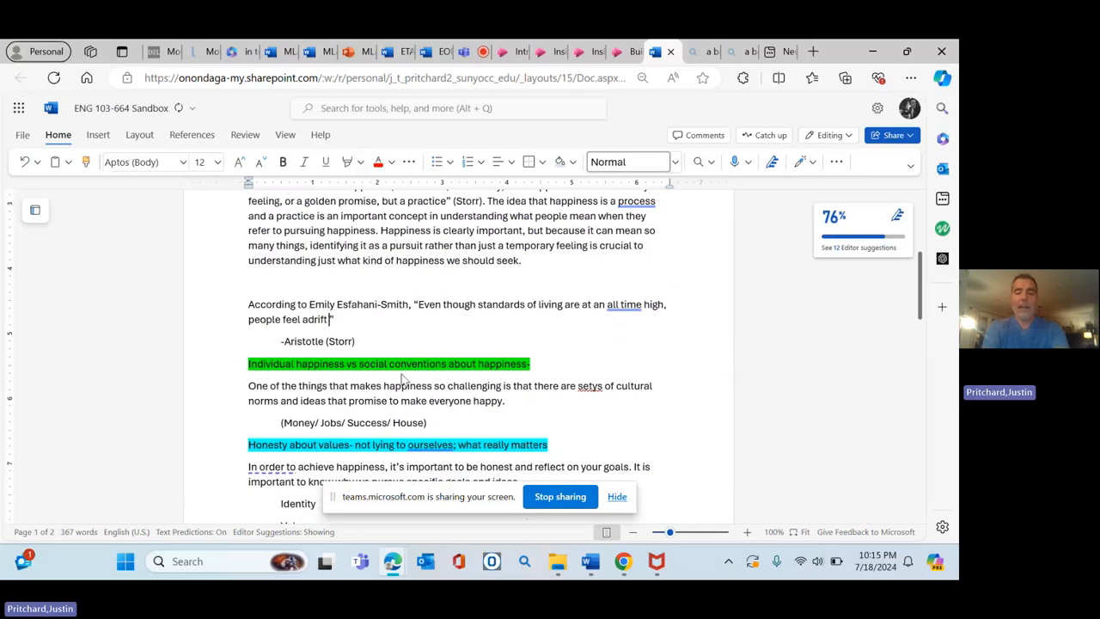
type("\"")
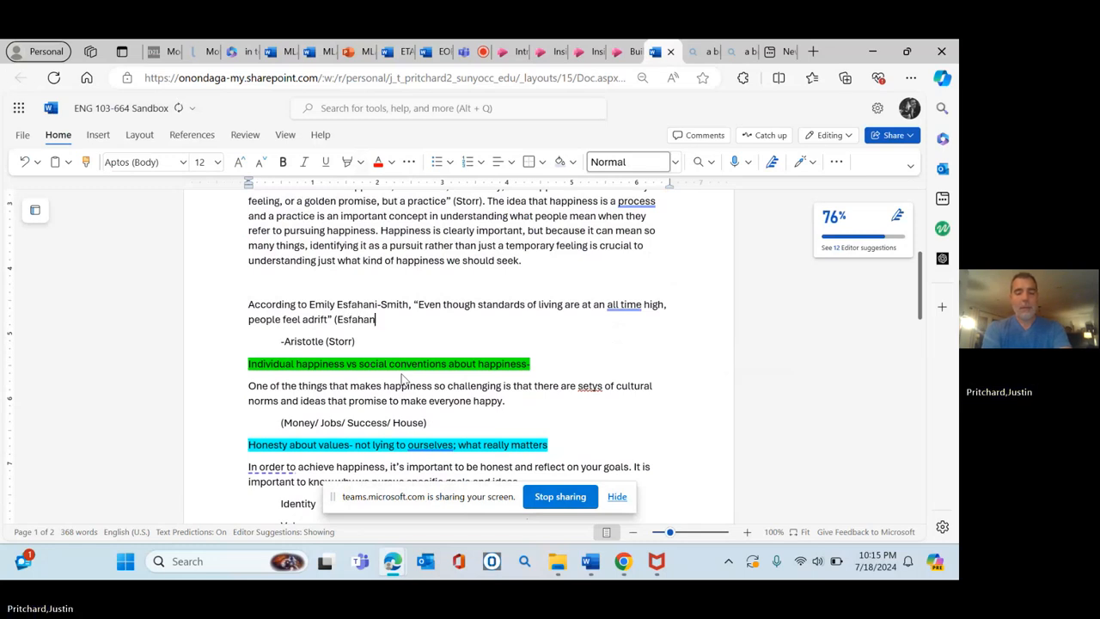
type("Smith")
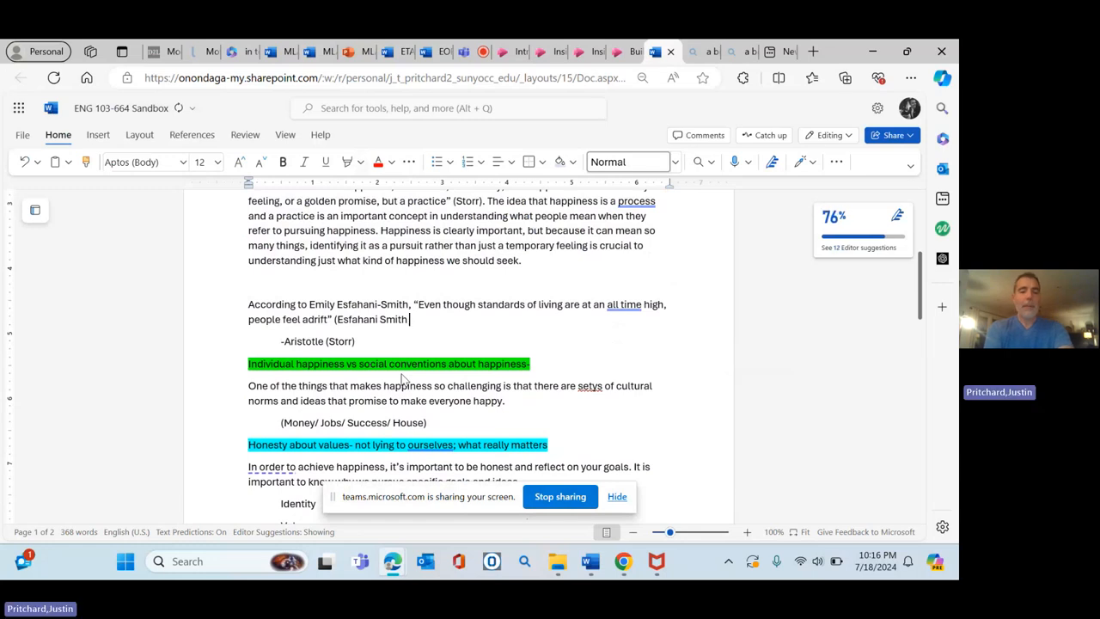
type("10).")
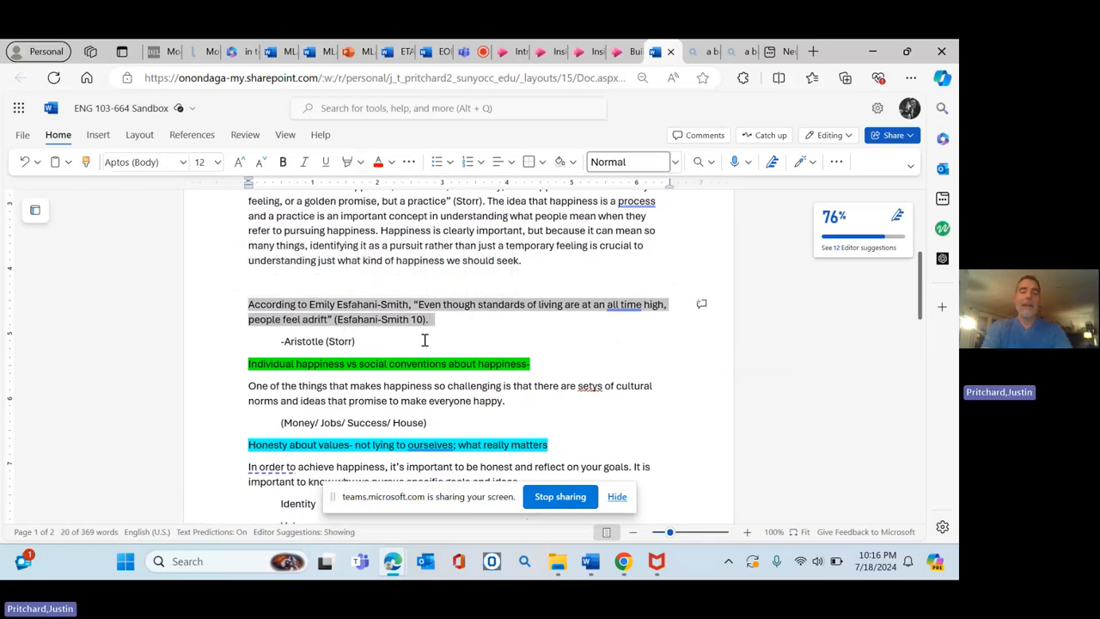
Rewrite the lead-in as 'Emily Esfahani Smith argues that' with the quotation lowercased
left_click(365, 304)
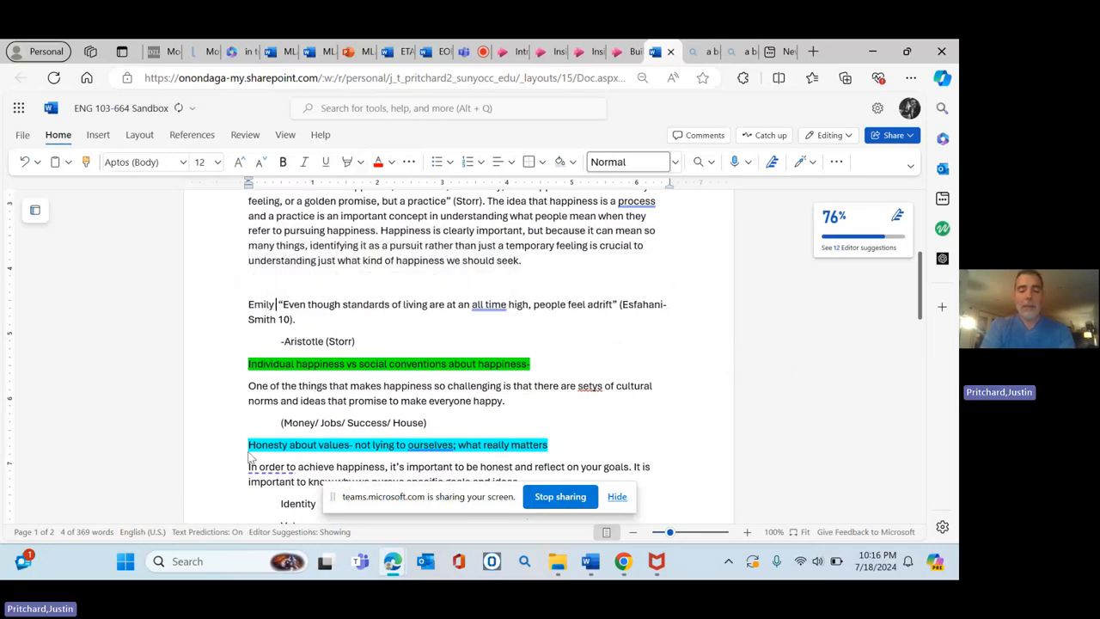
type("Esfahani")
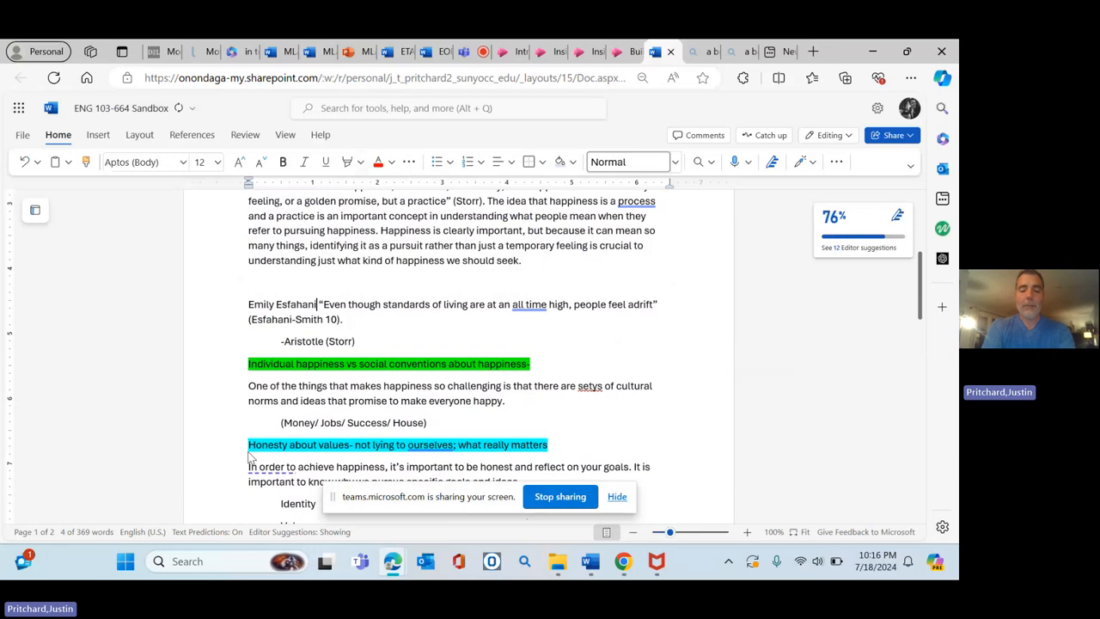
type("Smith argues that")
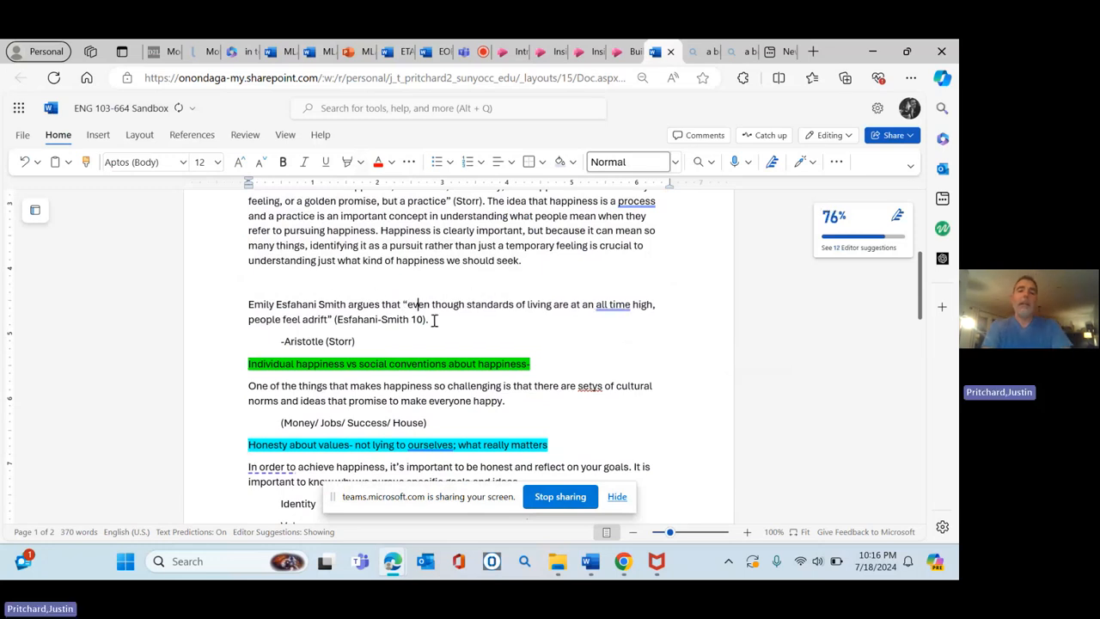
left_click(433, 318)
type("As ")
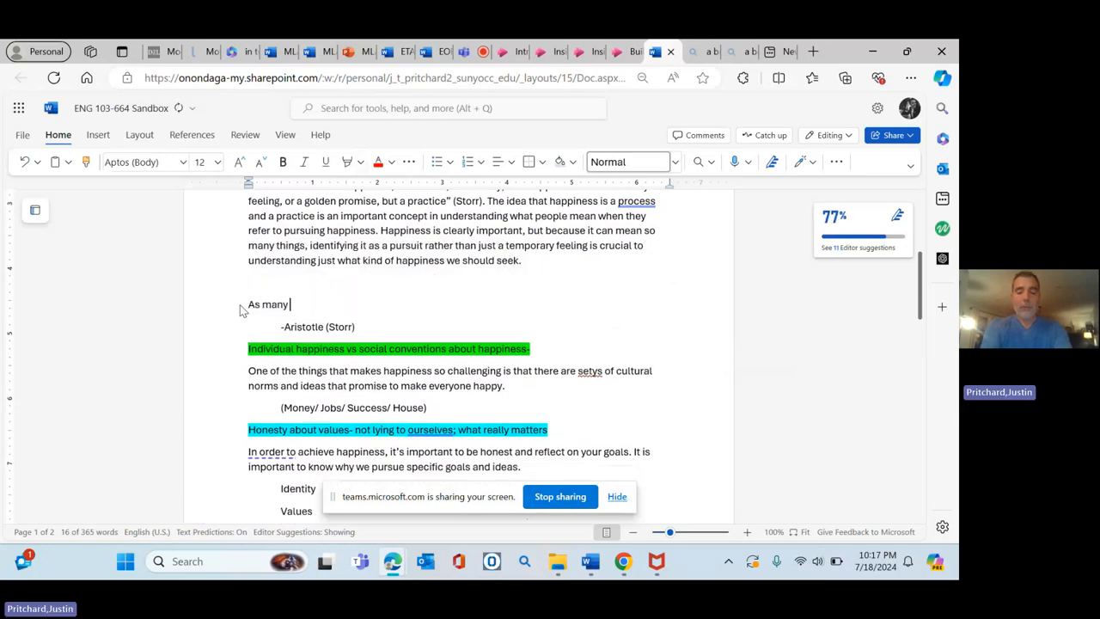
Write the unattributed quotation 'As many would suspect, storytelling allows us to...' about reading our lives
type("many would suspect, “s")
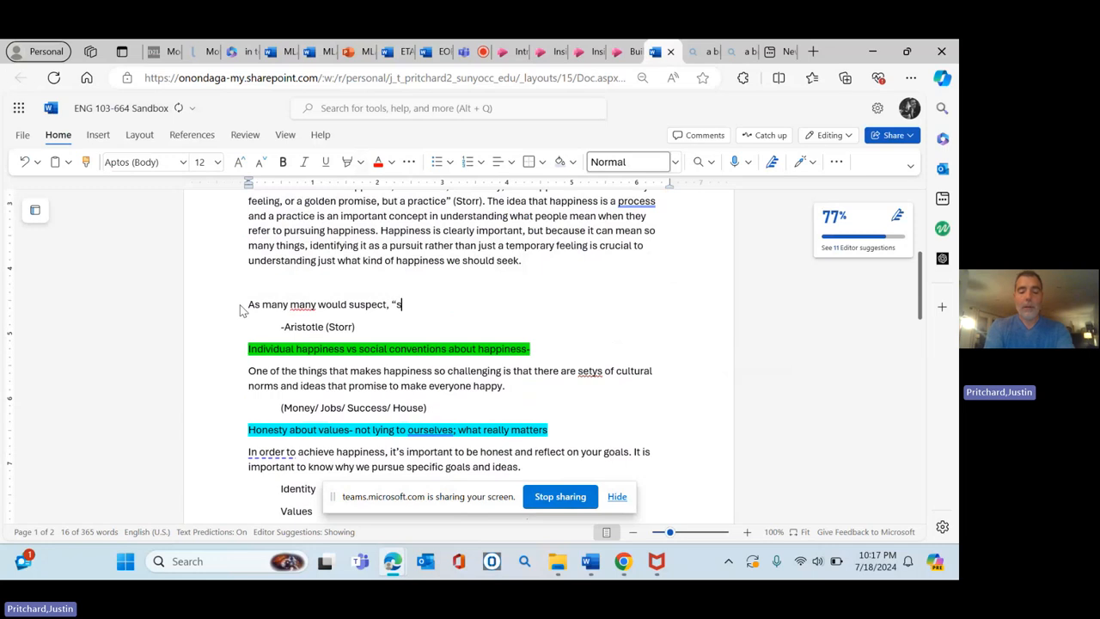
type("troytelli")
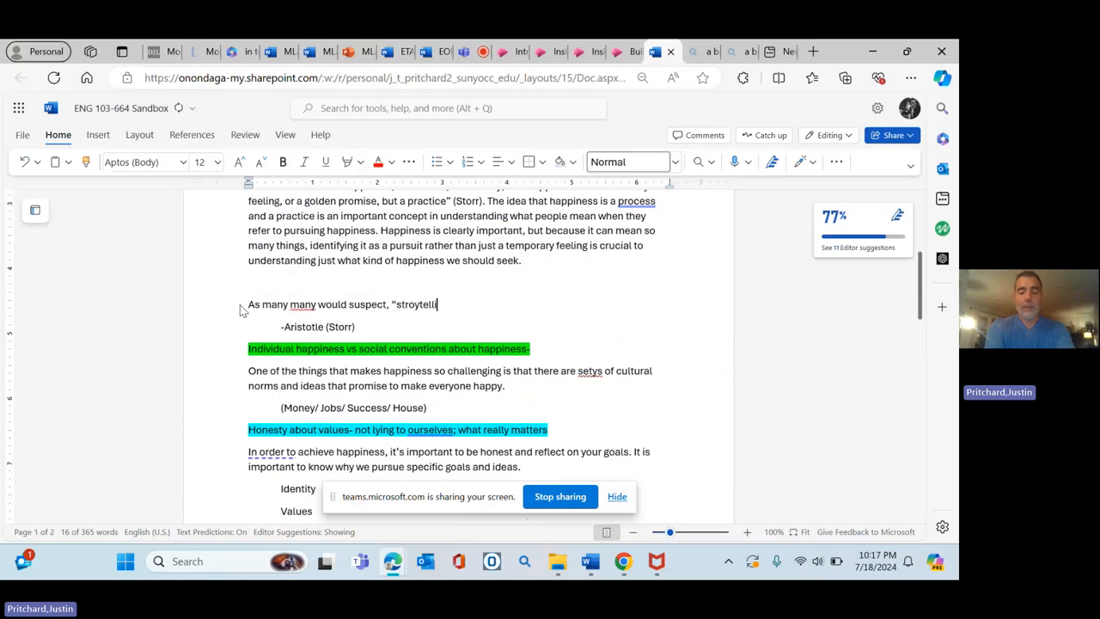
type("ng allows")
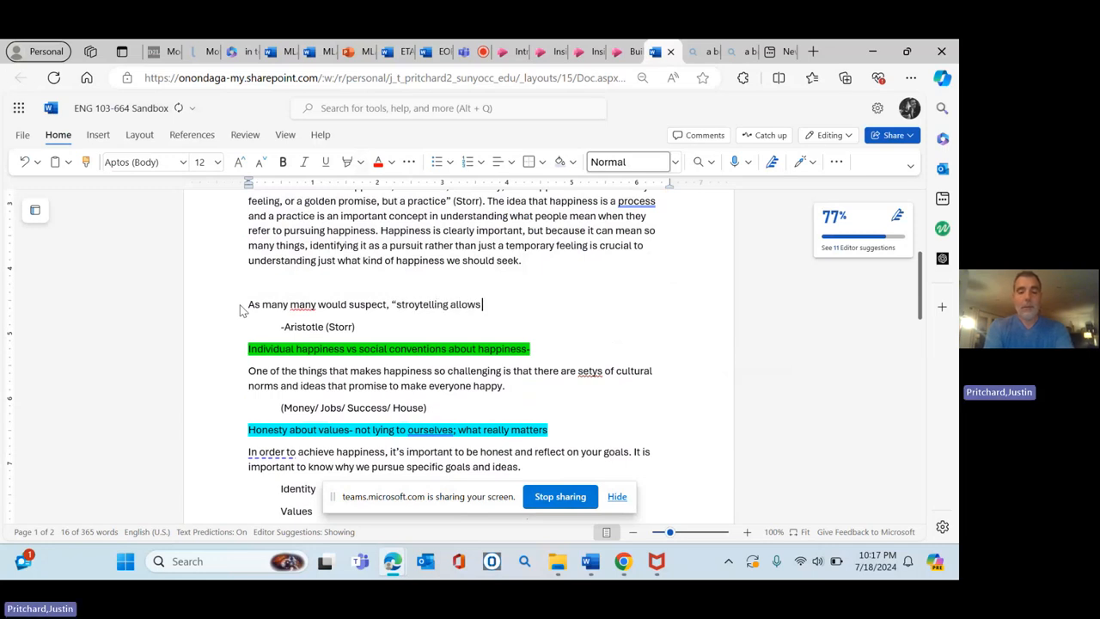
type("us to")
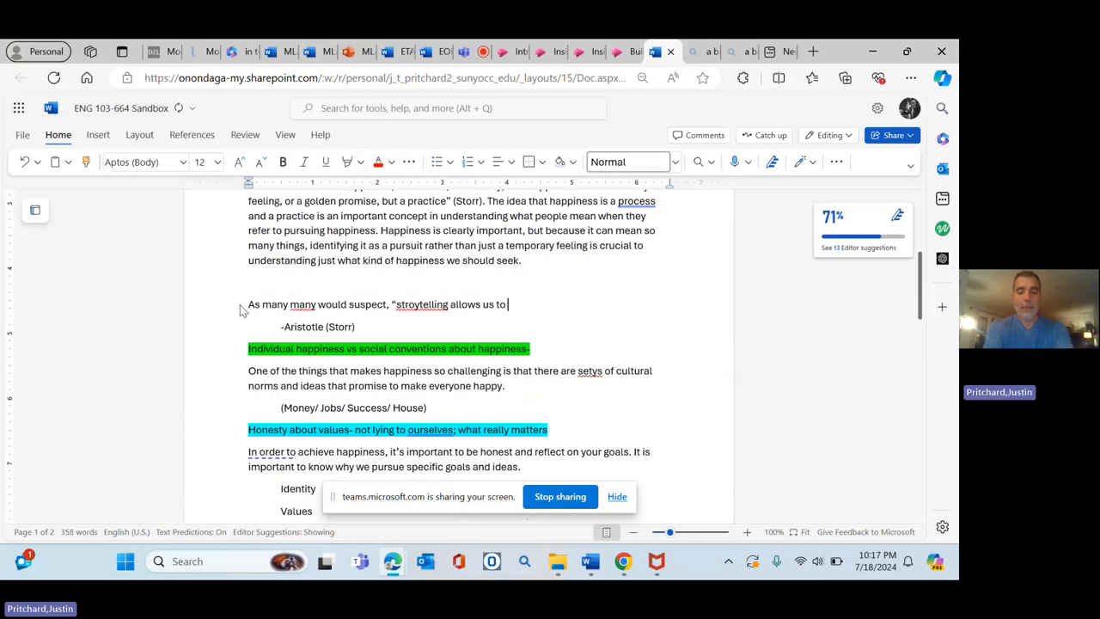
type("makes decisions about how we")
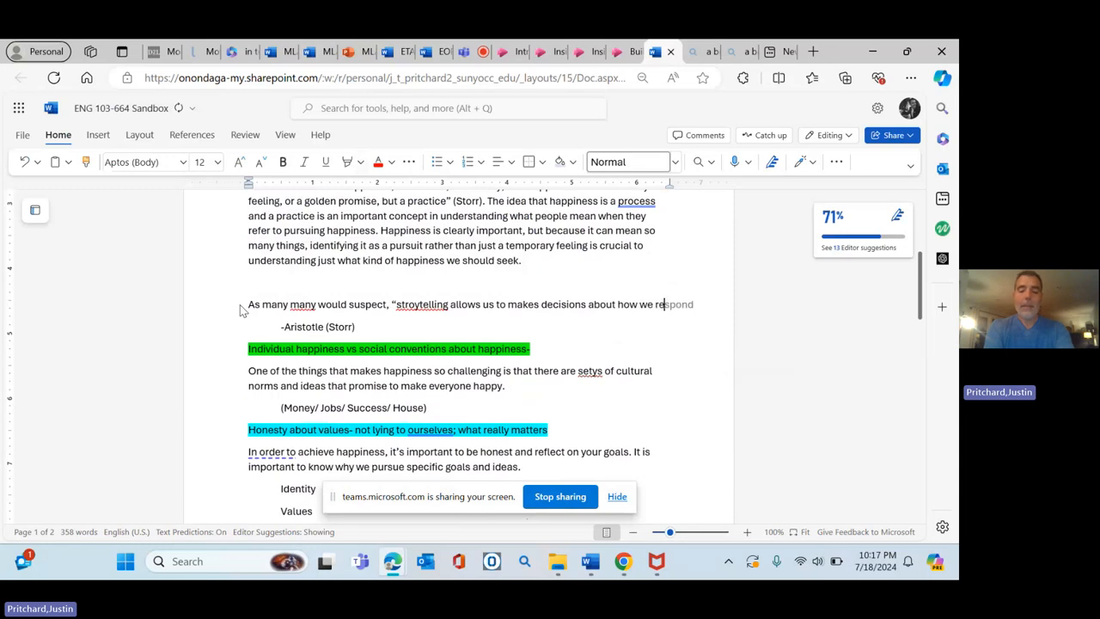
type("read the events of our lives")
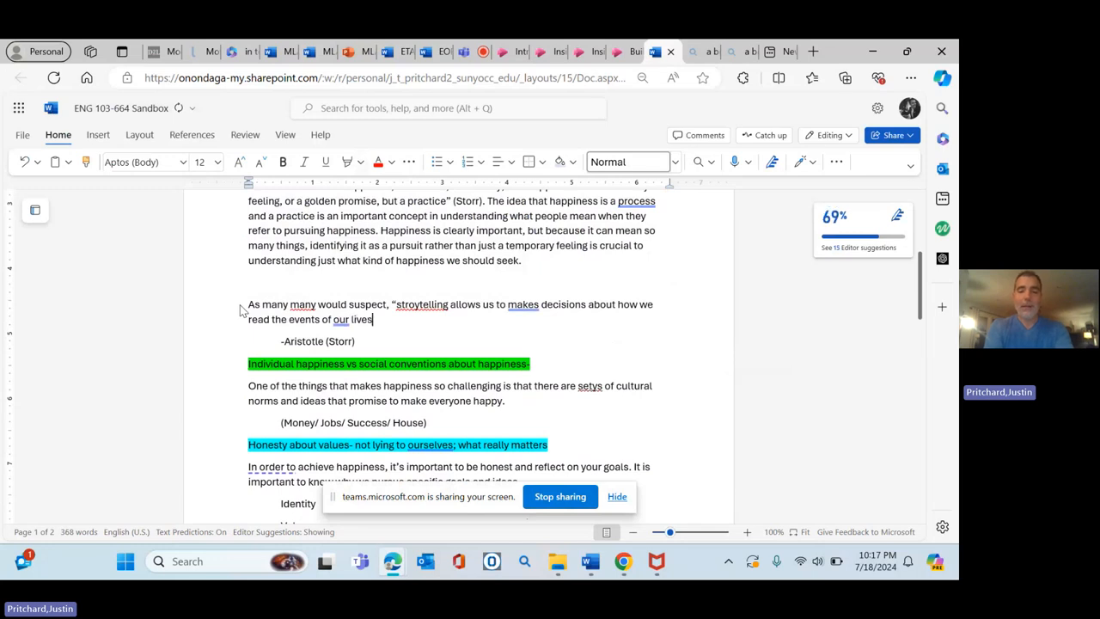
type("\"")
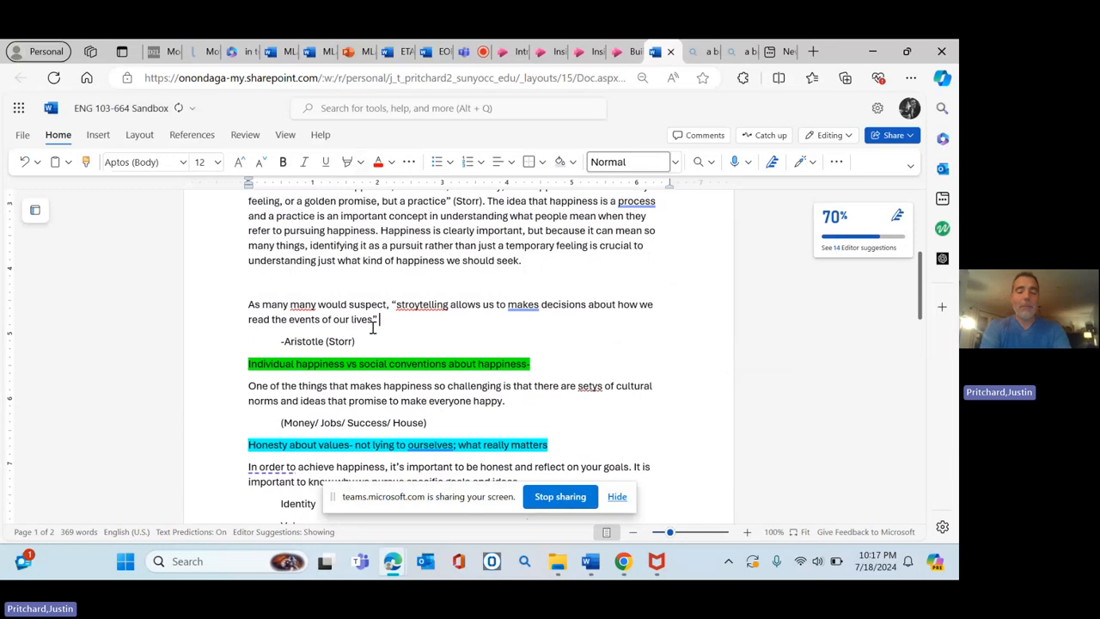
Add the parenthetical citation (Esfahani-Smith) after the storytelling quotation
type("(Esfa")
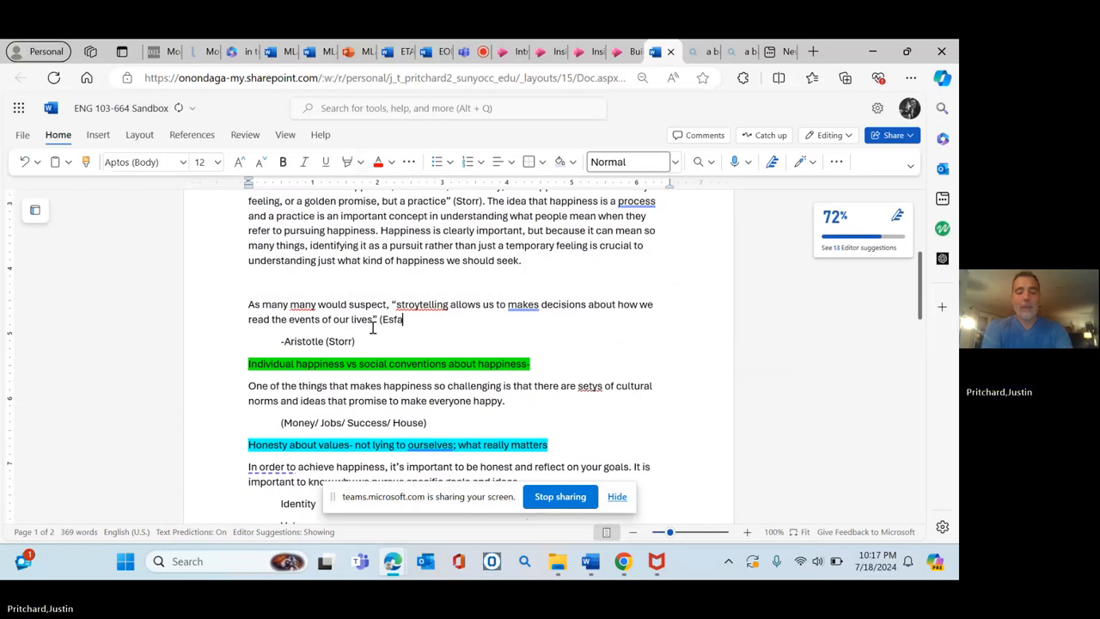
type("hani-SM")
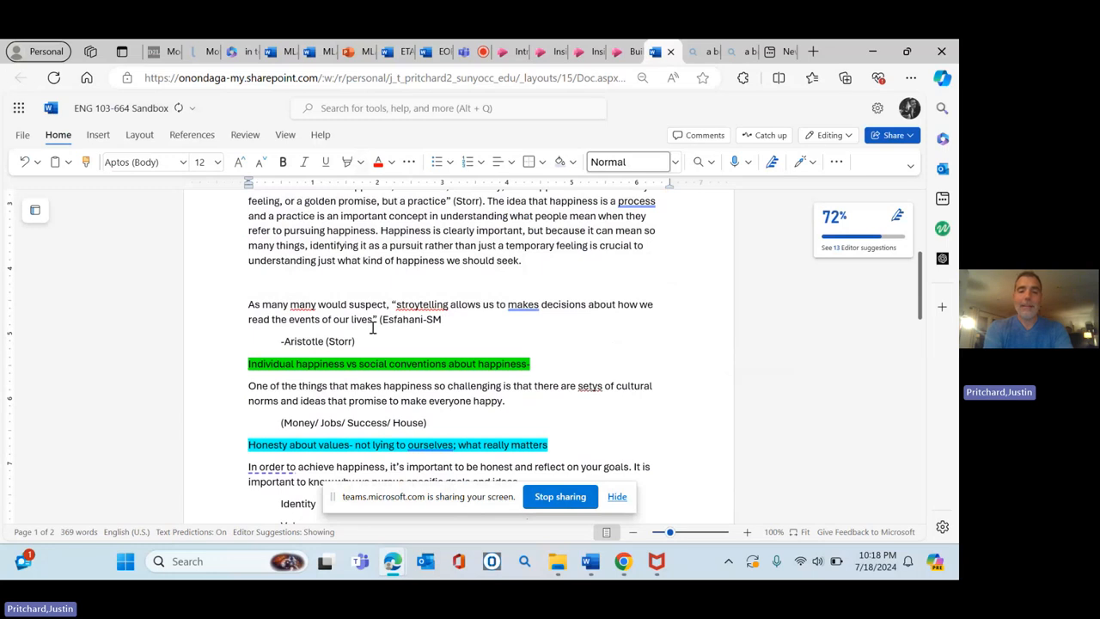
type("th")
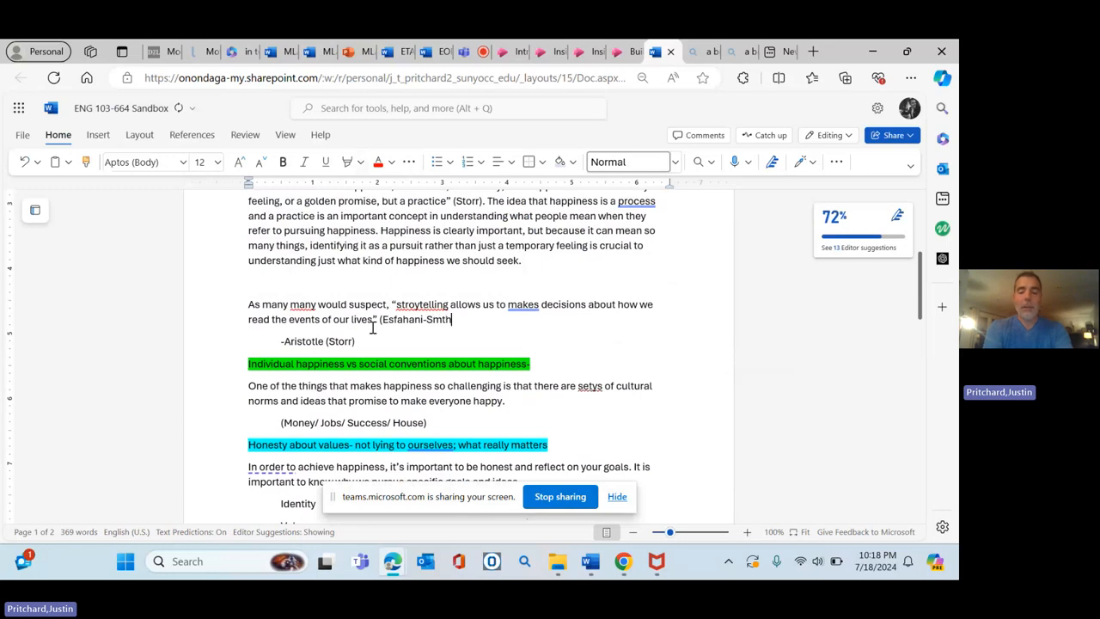
type(").")
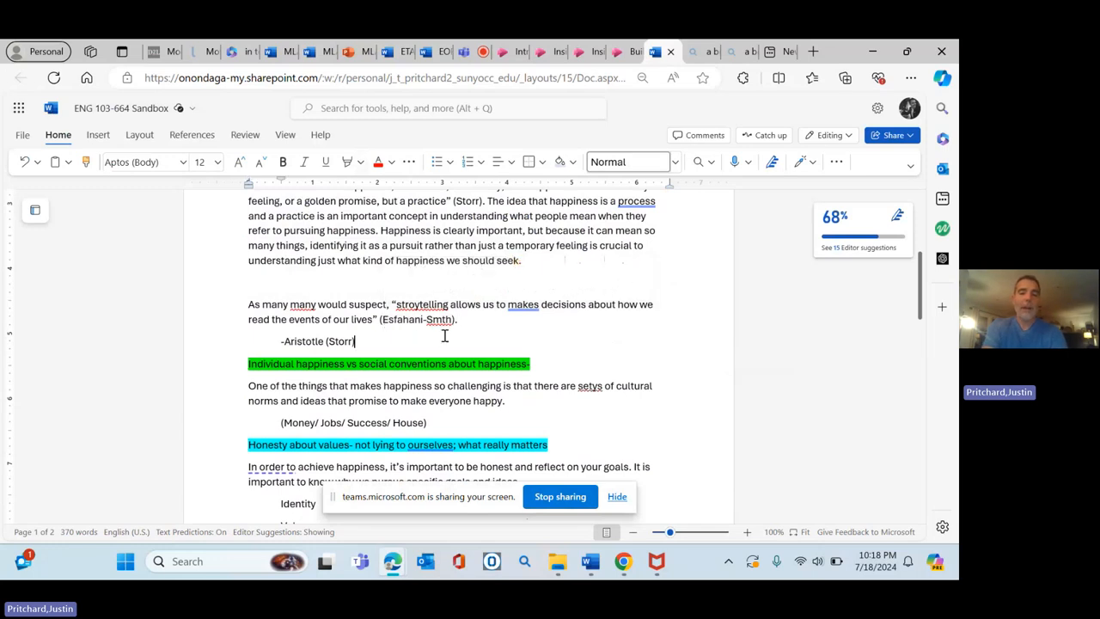
Correct the misspelled surname in the citation to 'Smith' via the spelling suggestion
right_click(440, 318)
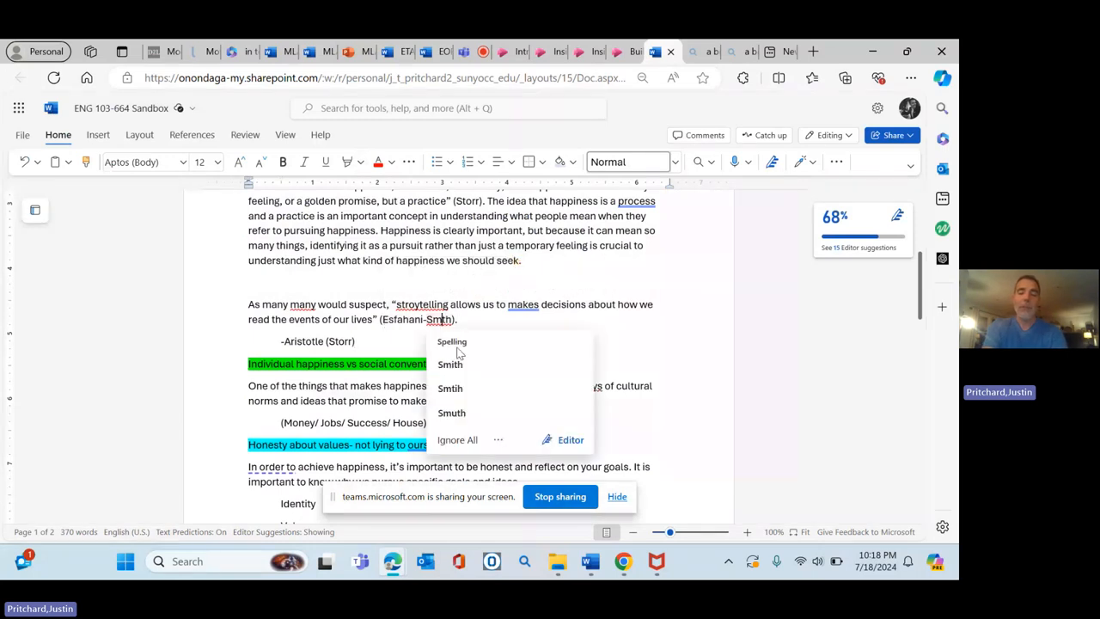
left_click(451, 364)
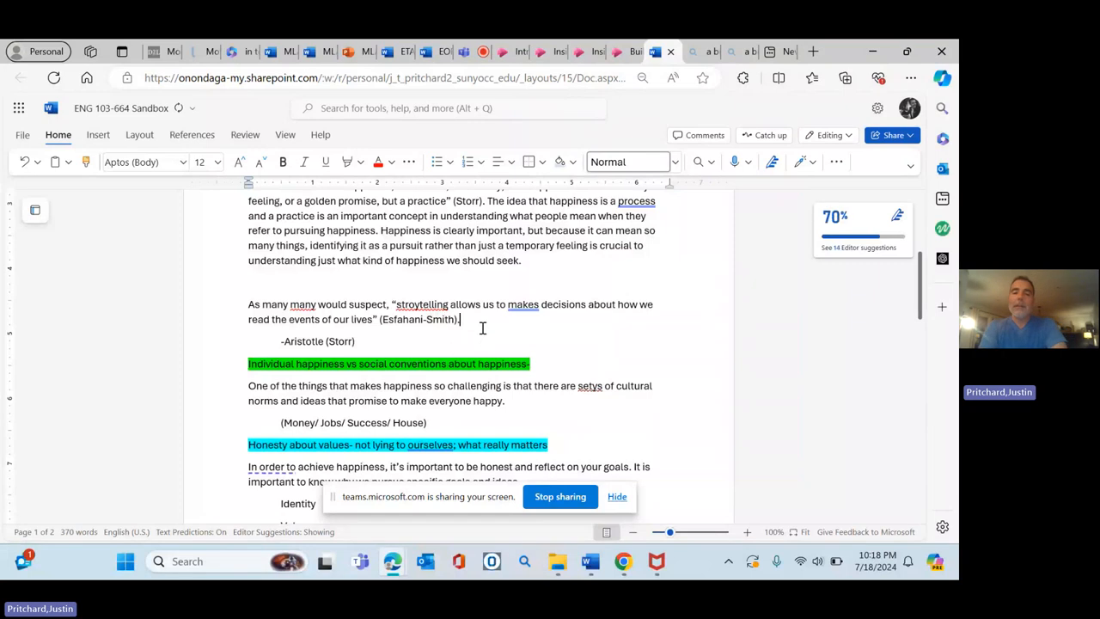
mouse_move(348, 315)
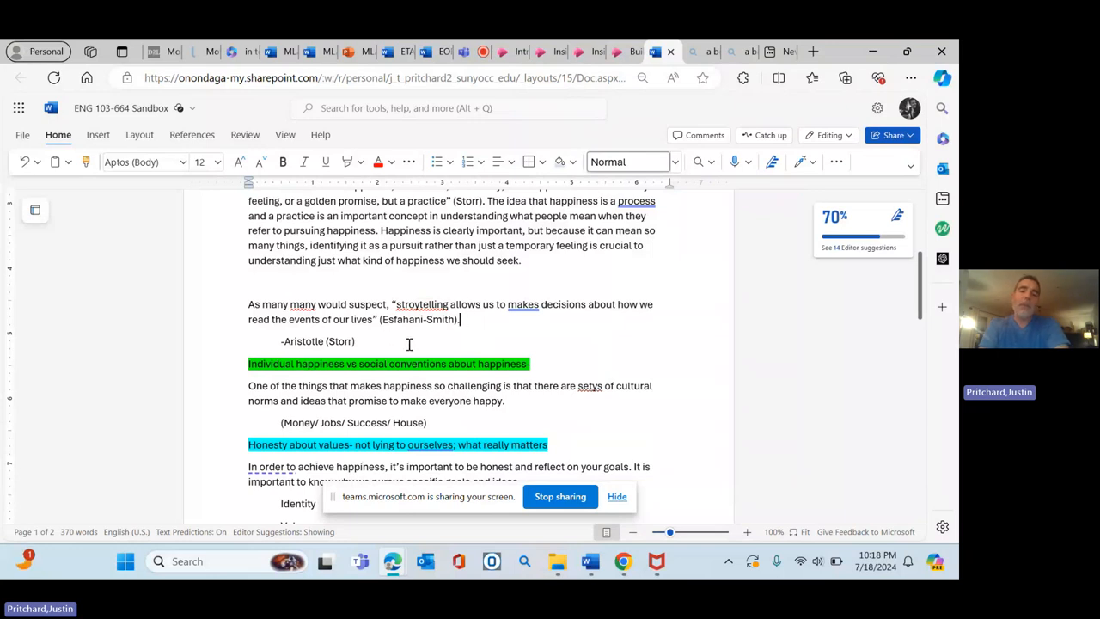
mouse_move(370, 324)
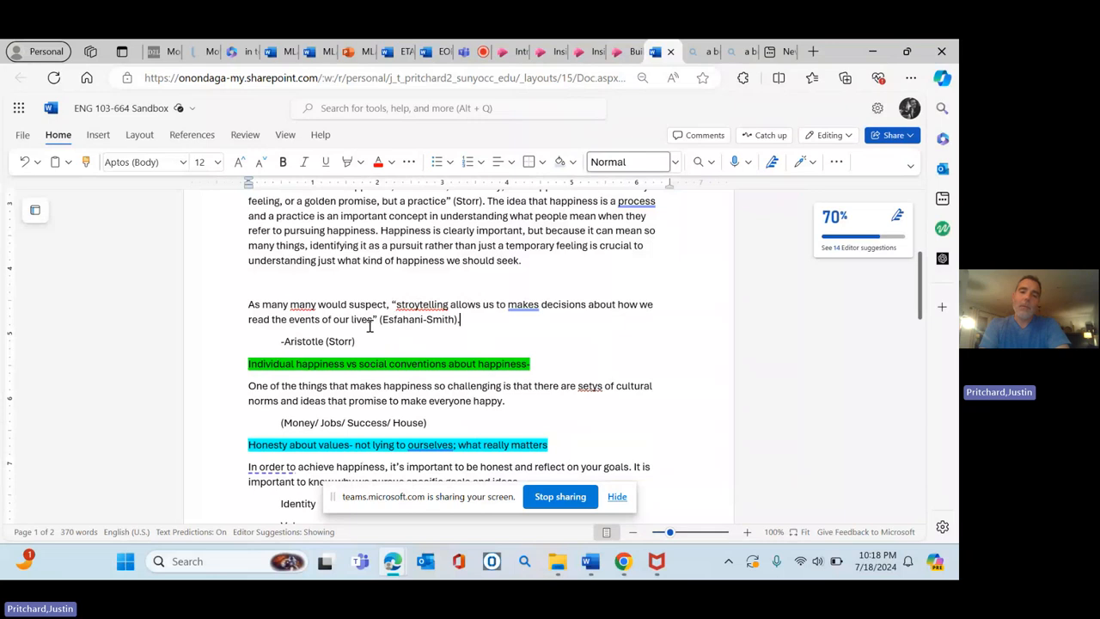